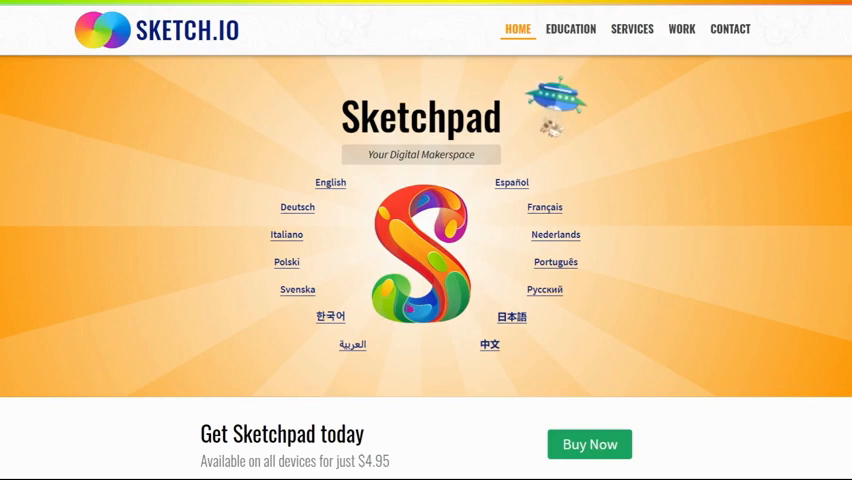
{"action": "mouse_move", "coordinate": [189, 72]}
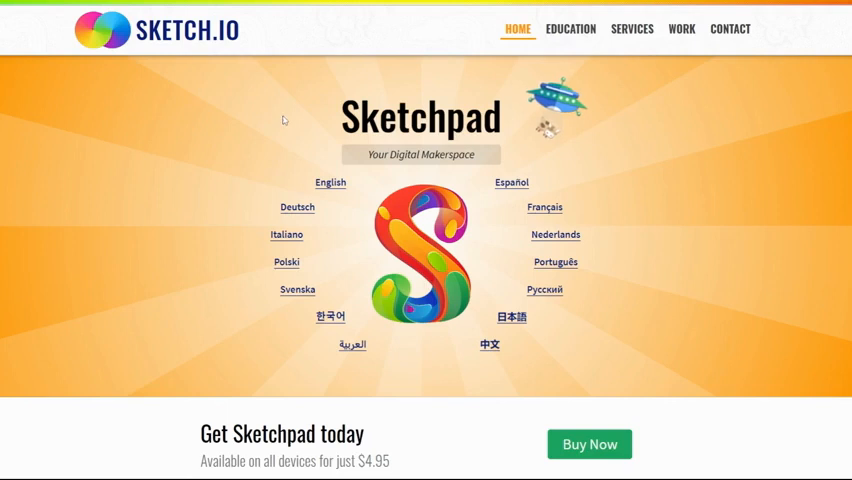
{"action": "mouse_move", "coordinate": [304, 175]}
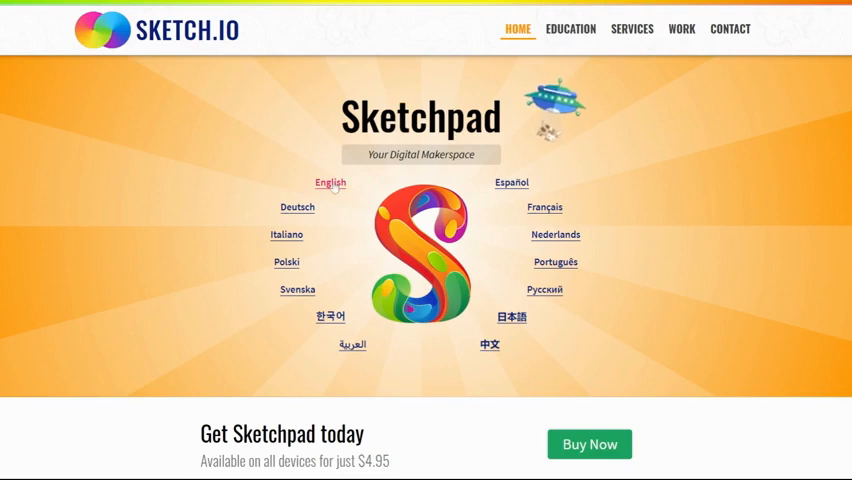
Step: Launch Sketchpad in English and choose the 8.5 x 11 (Letter) paper size
{"action": "left_click", "coordinate": [330, 183]}
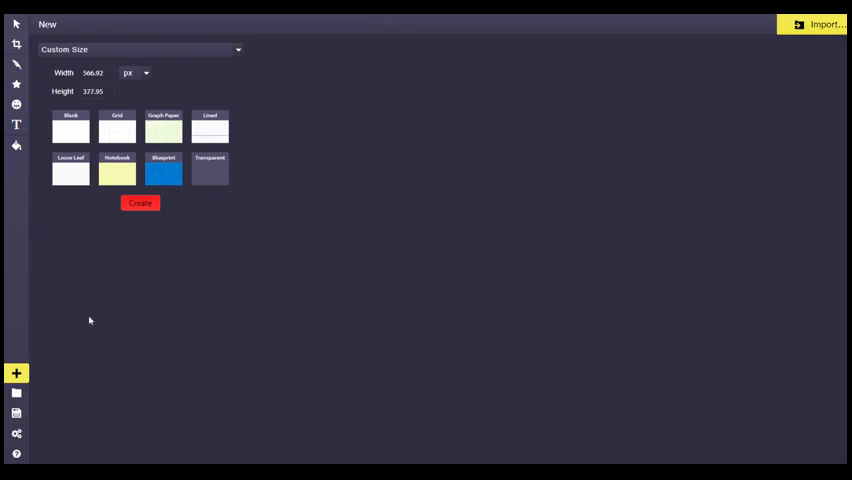
{"action": "mouse_move", "coordinate": [16, 373]}
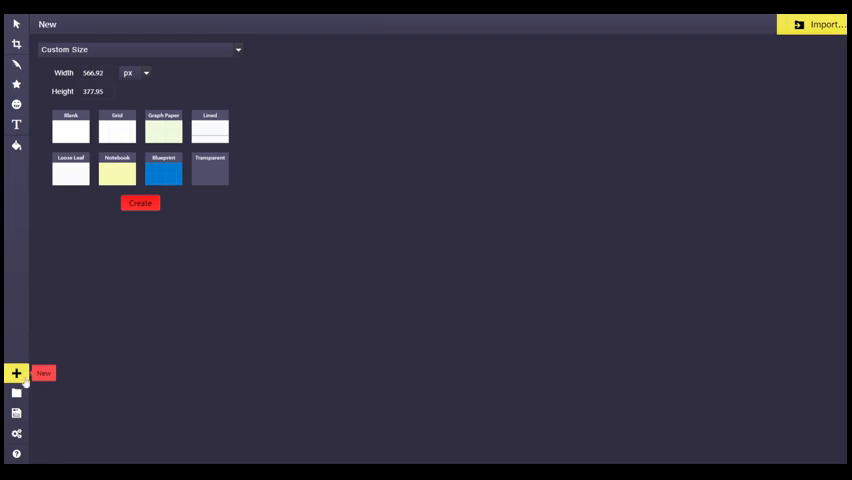
{"action": "mouse_move", "coordinate": [53, 351]}
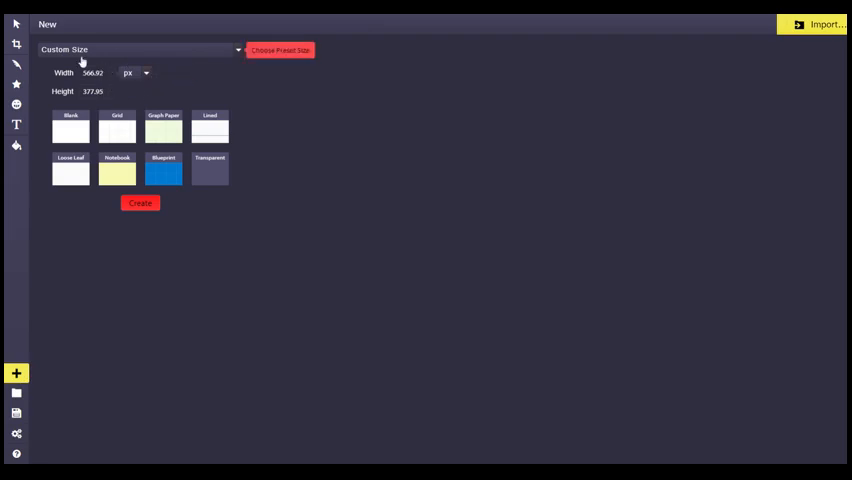
{"action": "mouse_move", "coordinate": [178, 46]}
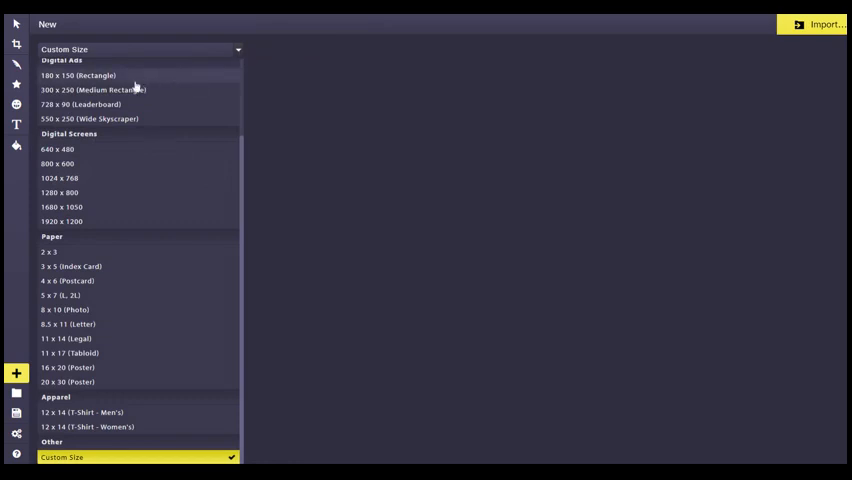
{"action": "mouse_move", "coordinate": [107, 90]}
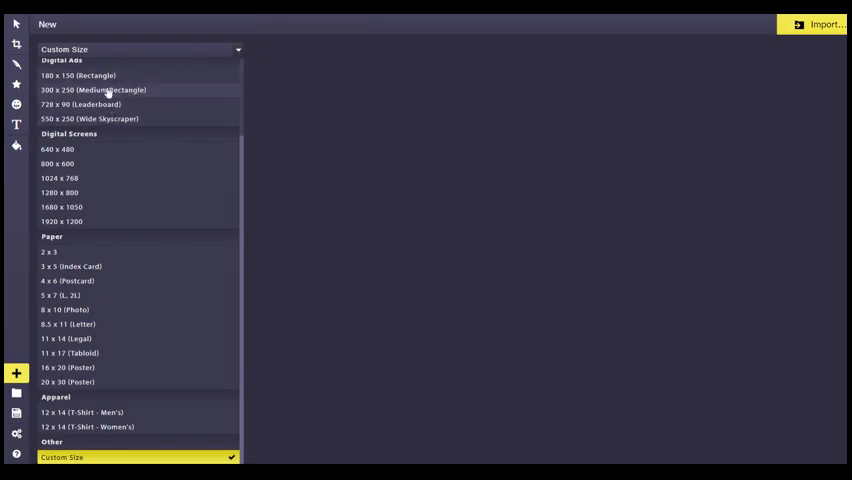
{"action": "mouse_move", "coordinate": [92, 100]}
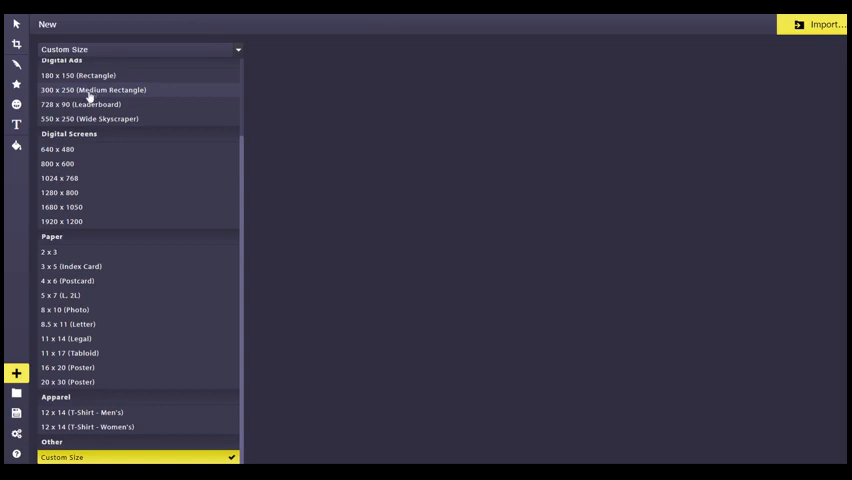
{"action": "mouse_move", "coordinate": [78, 75]}
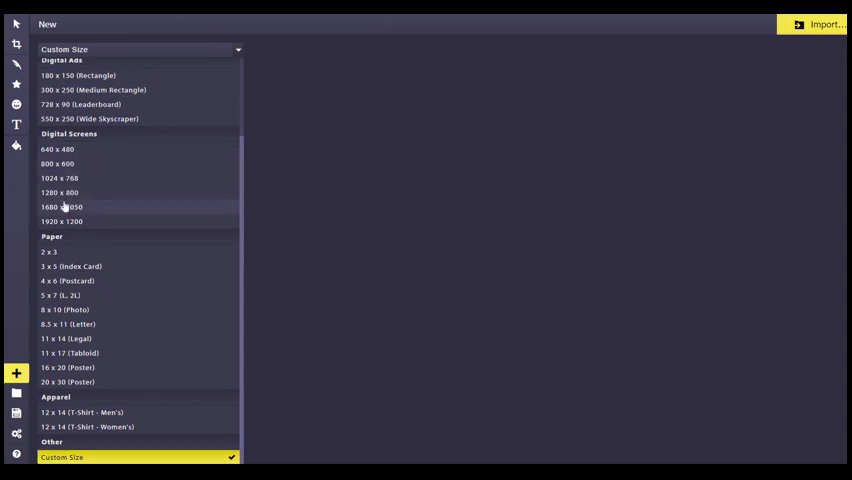
{"action": "mouse_move", "coordinate": [80, 104]}
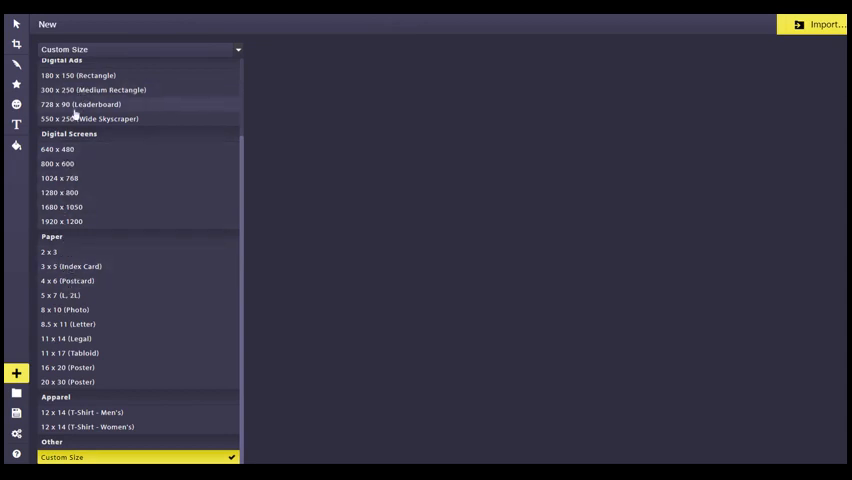
{"action": "mouse_move", "coordinate": [60, 178]}
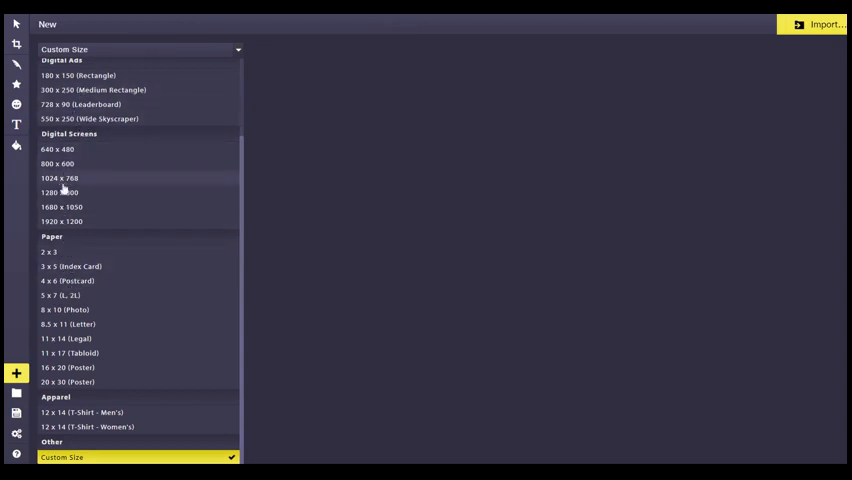
{"action": "mouse_move", "coordinate": [61, 285]}
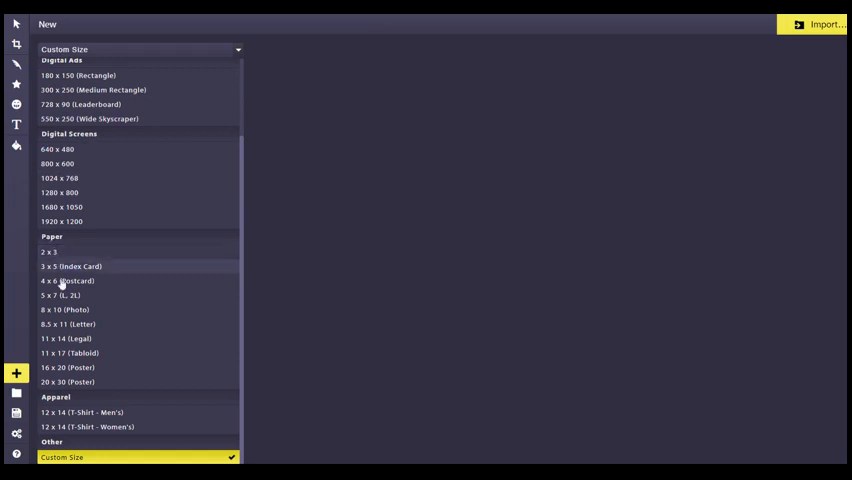
{"action": "mouse_move", "coordinate": [100, 382]}
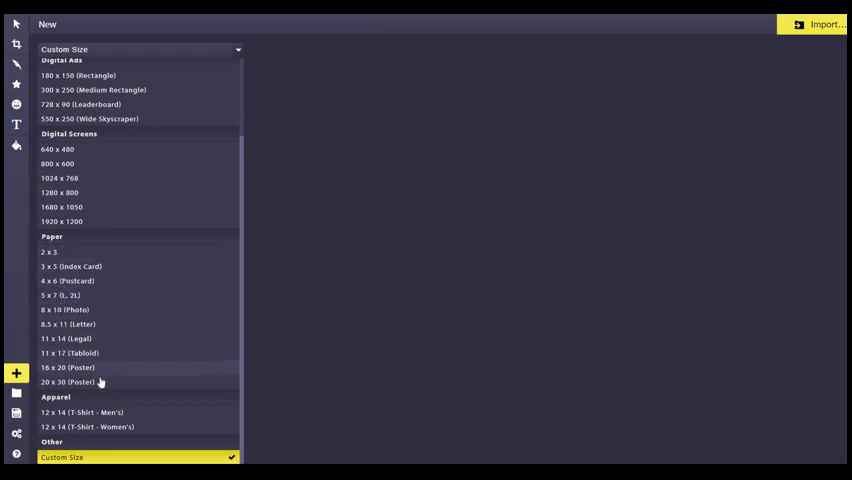
{"action": "mouse_move", "coordinate": [80, 412]}
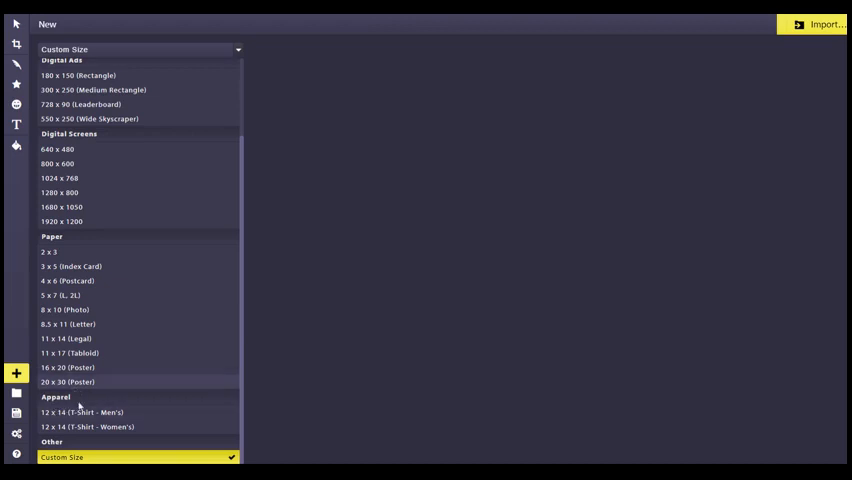
{"action": "mouse_move", "coordinate": [75, 440]}
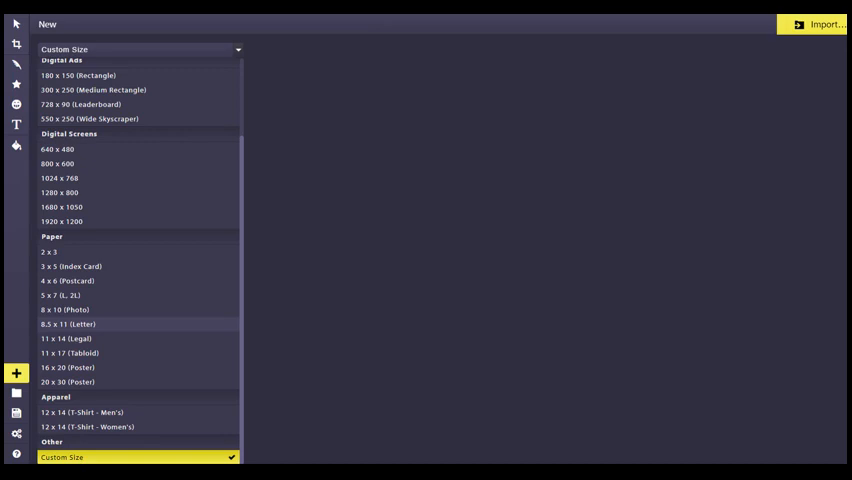
{"action": "mouse_move", "coordinate": [107, 327]}
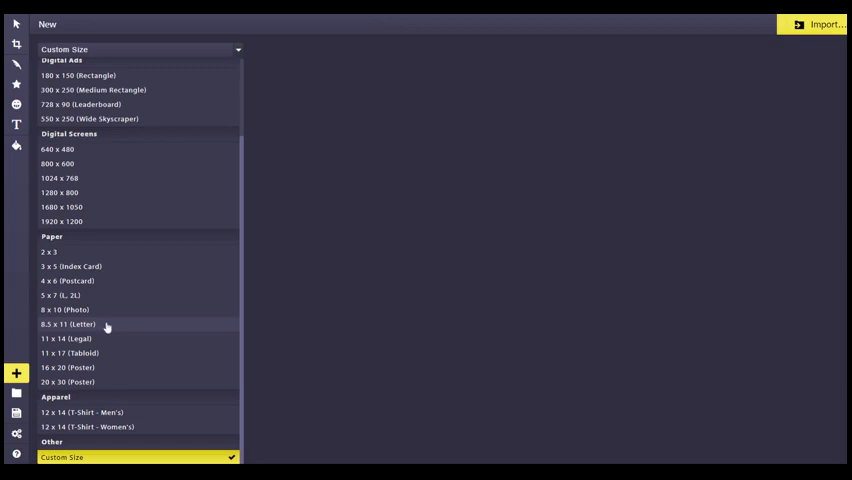
{"action": "left_click", "coordinate": [83, 324]}
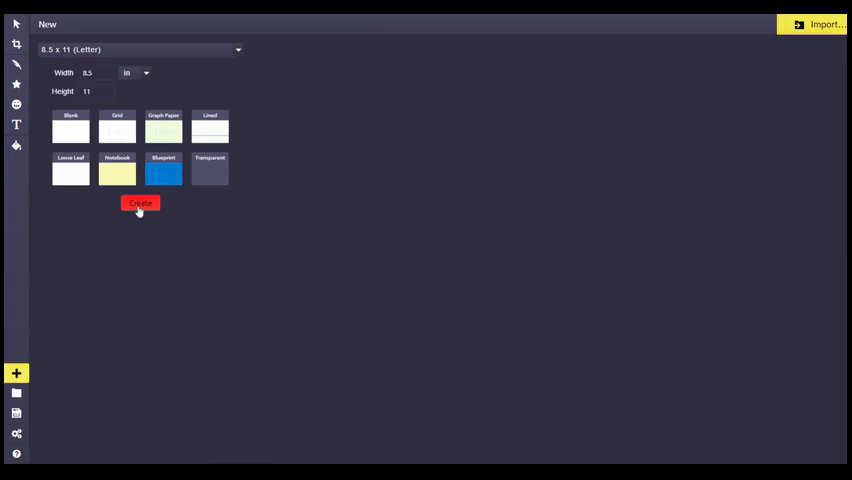
Step: Create the blank Letter page, then set up a new 816 × 1056 px transparent document
{"action": "left_click", "coordinate": [140, 203]}
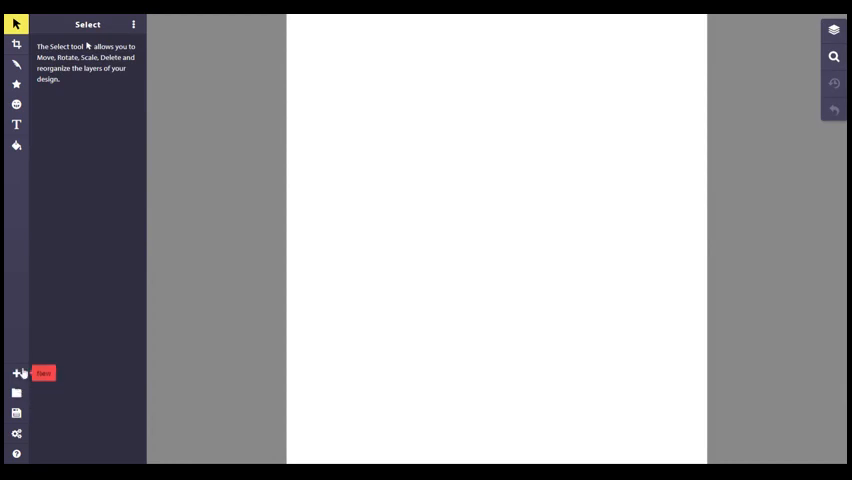
{"action": "left_click", "coordinate": [17, 373]}
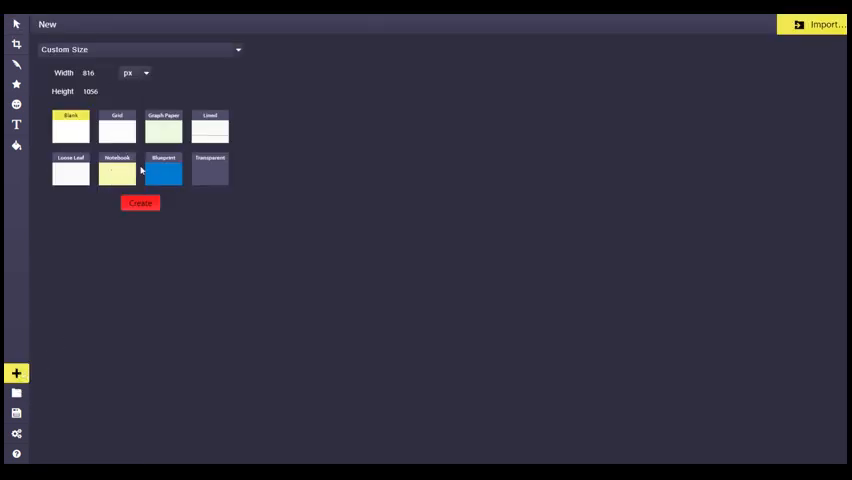
{"action": "mouse_move", "coordinate": [206, 175]}
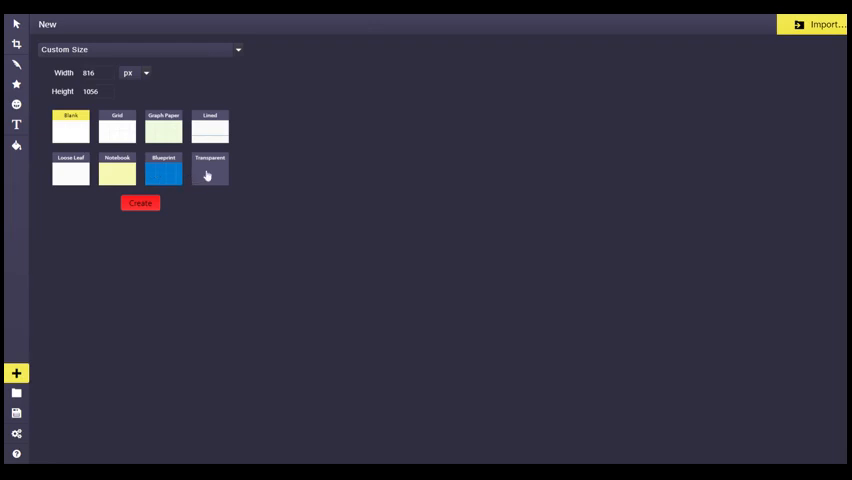
{"action": "left_click", "coordinate": [209, 170]}
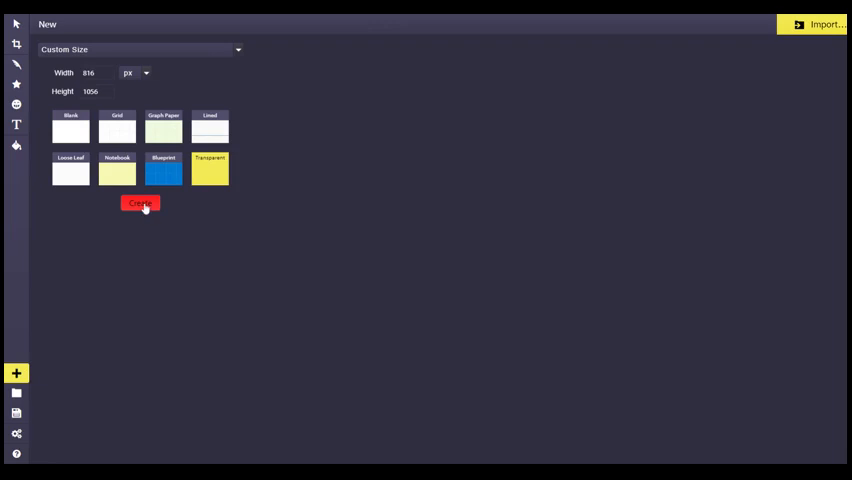
Step: Create the transparent 816 × 1056 px document with an empty checkered canvas
{"action": "left_click", "coordinate": [140, 203]}
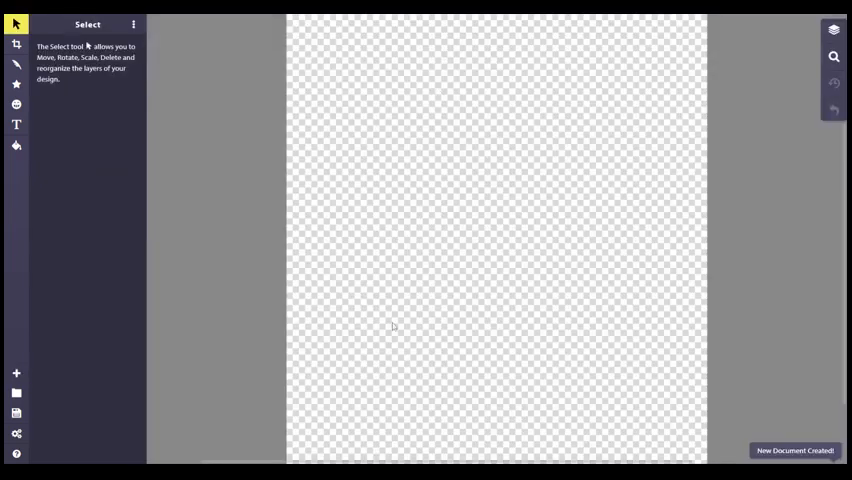
{"action": "mouse_move", "coordinate": [525, 246]}
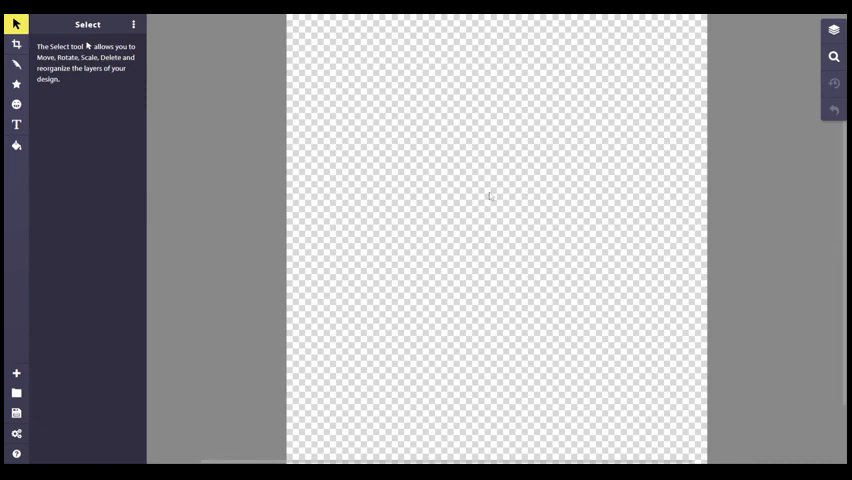
{"action": "mouse_move", "coordinate": [17, 43]}
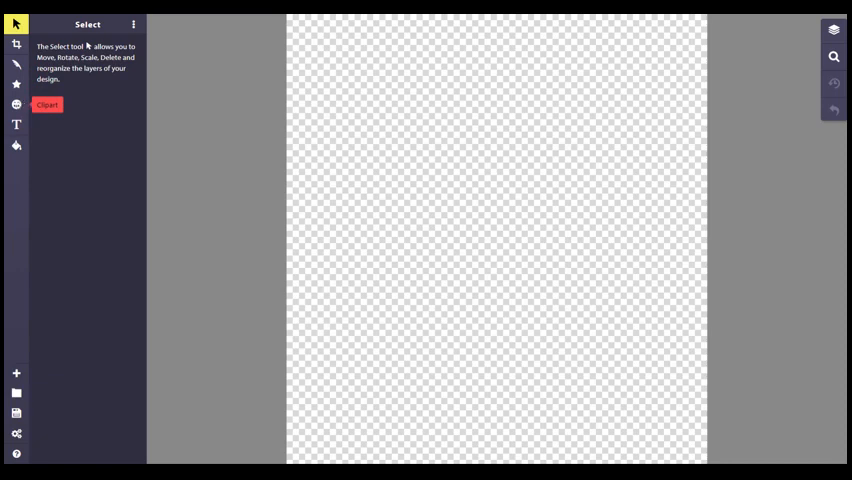
{"action": "mouse_move", "coordinate": [16, 65]}
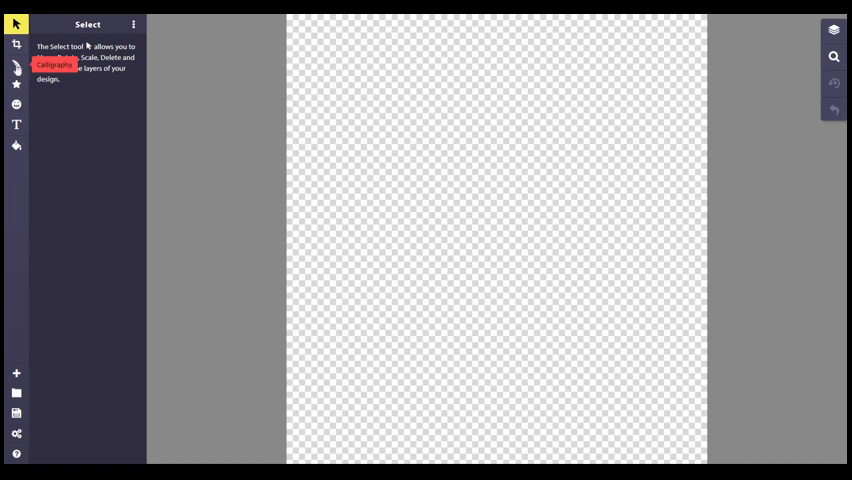
Step: Activate the Calligraphy brush and show its list of brush types
{"action": "left_click", "coordinate": [16, 67]}
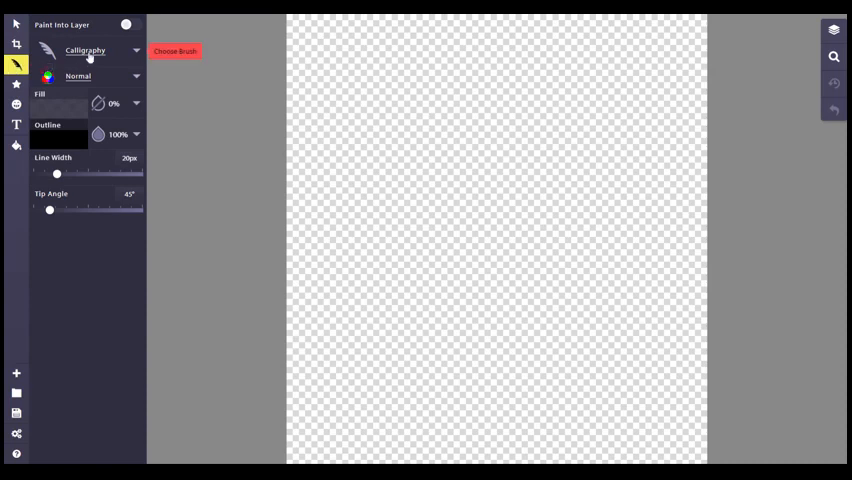
{"action": "mouse_move", "coordinate": [115, 53]}
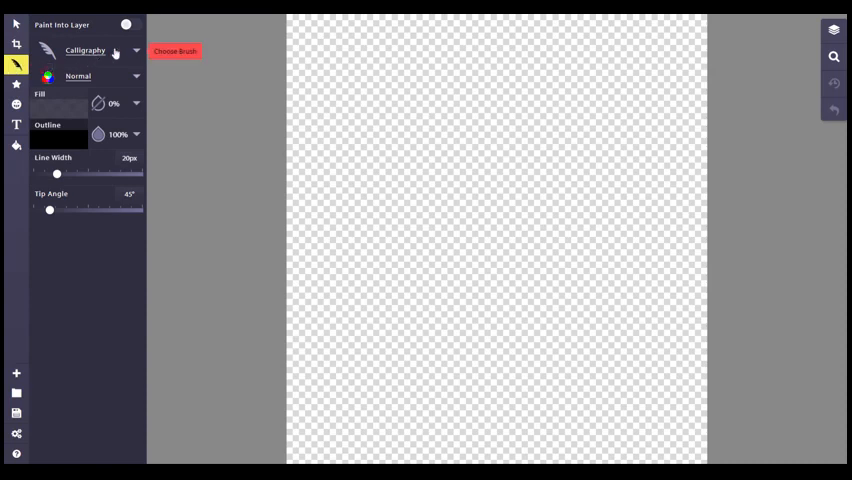
{"action": "left_click", "coordinate": [135, 51]}
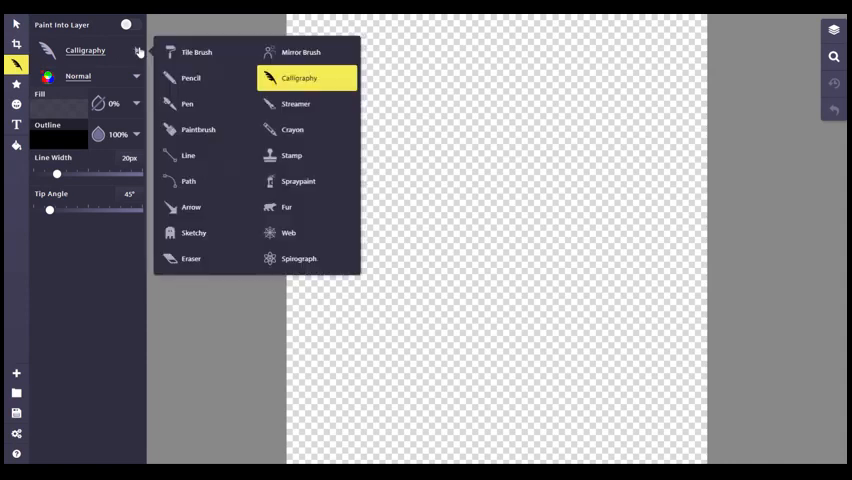
{"action": "mouse_move", "coordinate": [287, 248]}
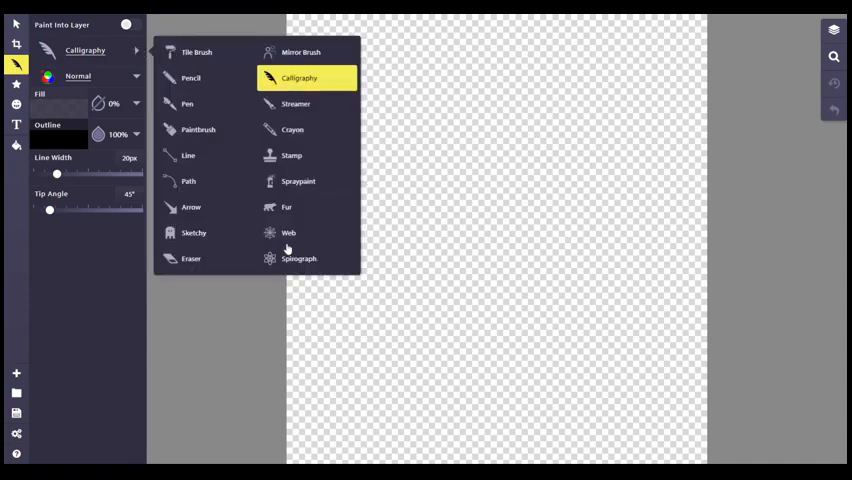
{"action": "mouse_move", "coordinate": [192, 78]}
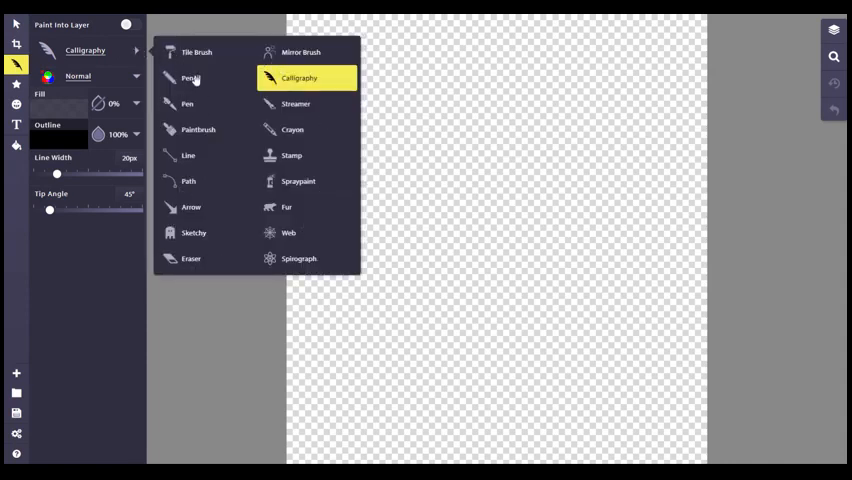
Step: Switch to the Pencil brush and draw a long wavy black line down the canvas
{"action": "left_click", "coordinate": [188, 78]}
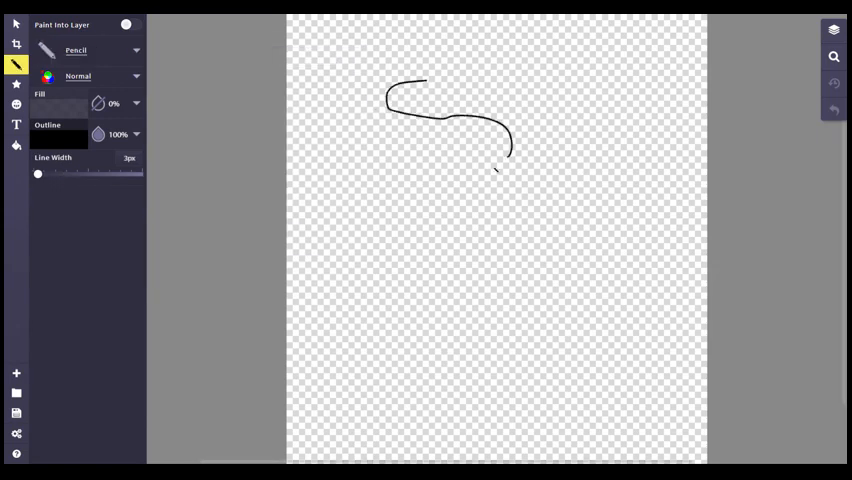
{"action": "left_click_drag", "start_coordinate": [505, 160], "coordinate": [425, 290]}
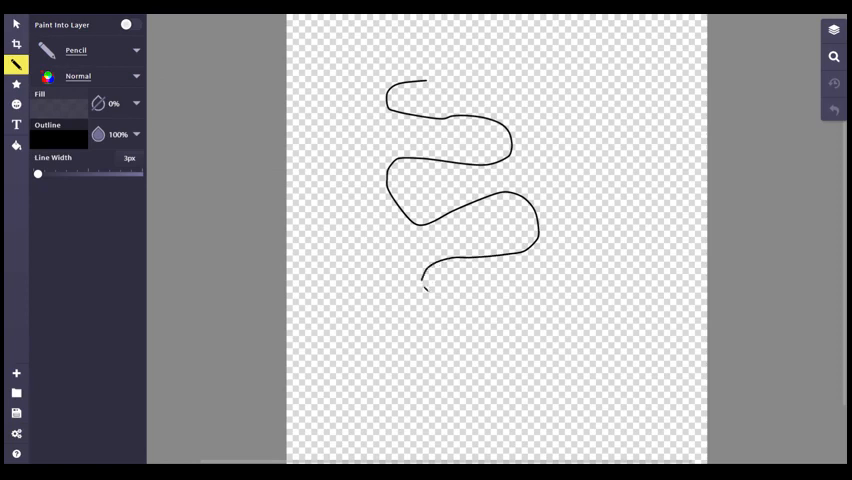
{"action": "left_click_drag", "start_coordinate": [424, 290], "coordinate": [480, 300]}
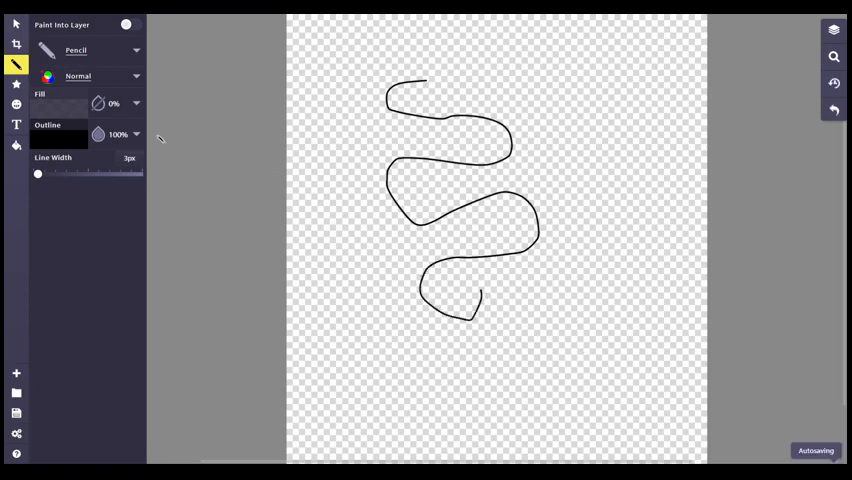
{"action": "mouse_move", "coordinate": [45, 65]}
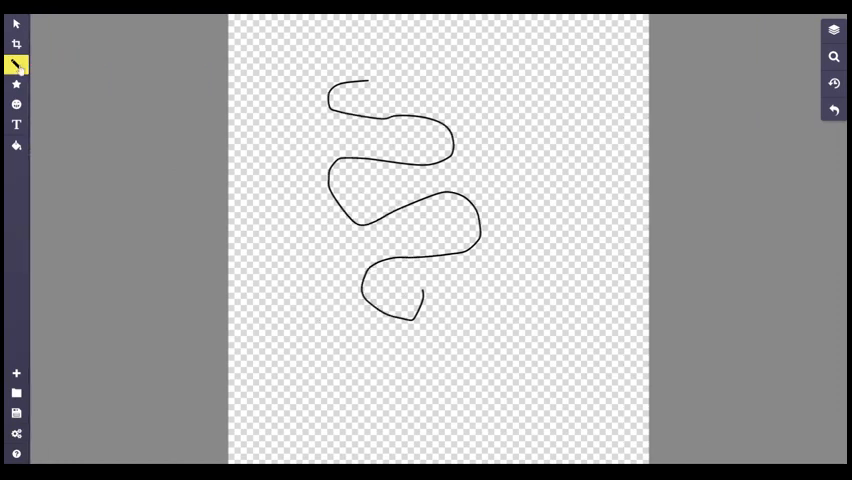
{"action": "left_click", "coordinate": [16, 65]}
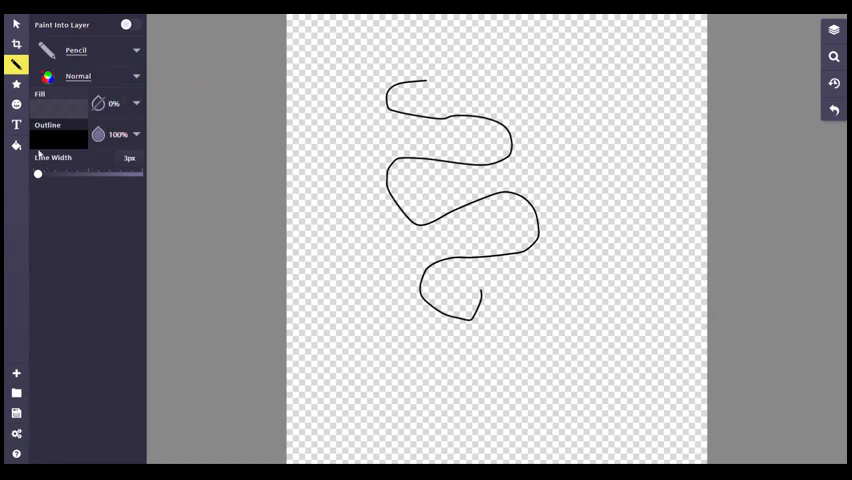
Step: Select the wavy line, try thicker stroke widths, then edit the width value back to 3px
{"action": "left_click", "coordinate": [16, 23]}
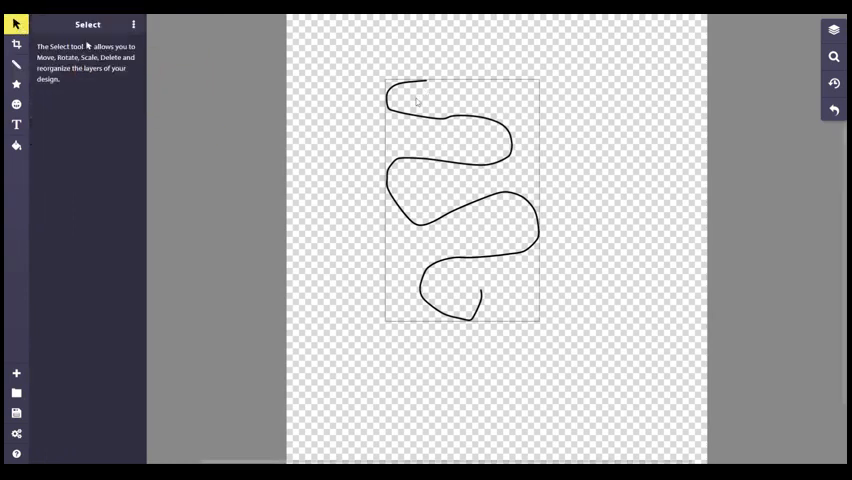
{"action": "left_click", "coordinate": [460, 200]}
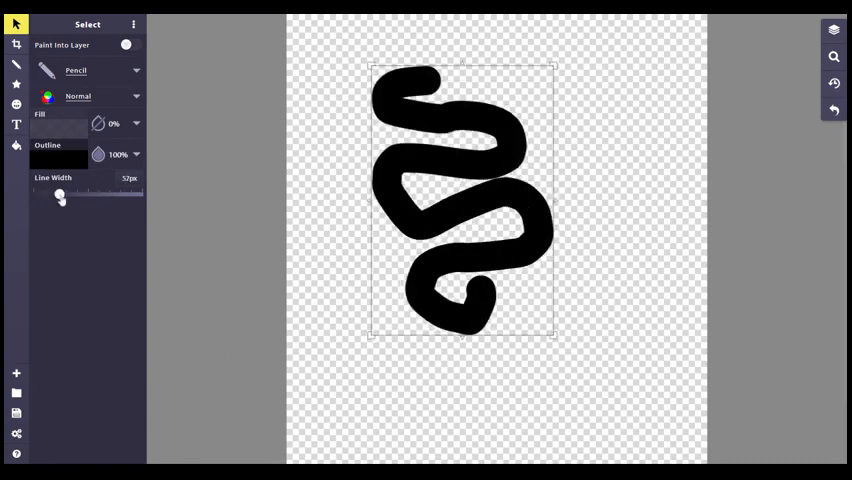
{"action": "left_click_drag", "start_coordinate": [62, 196], "coordinate": [53, 196]}
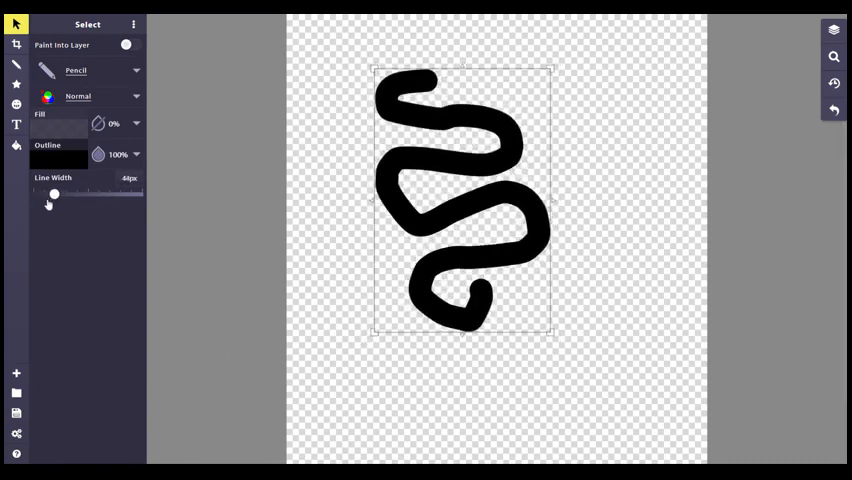
{"action": "left_click_drag", "start_coordinate": [54, 194], "coordinate": [37, 194]}
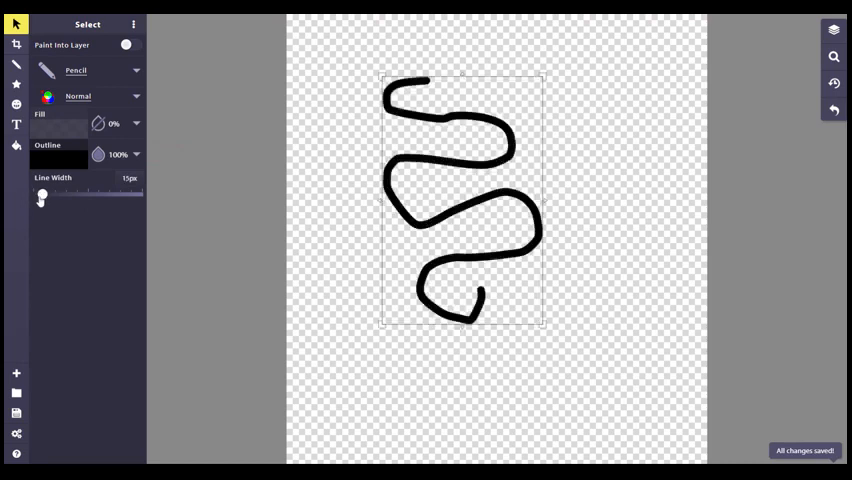
{"action": "left_click_drag", "start_coordinate": [43, 194], "coordinate": [38, 194]}
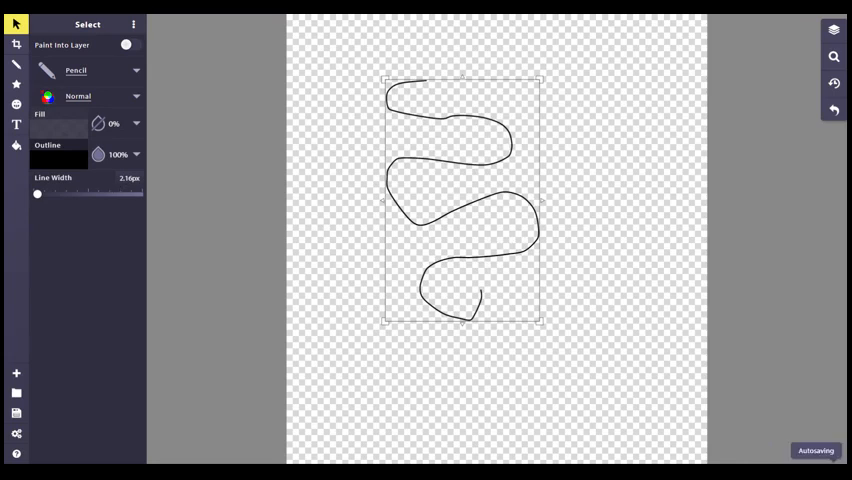
{"action": "triple_click", "coordinate": [128, 178]}
{"action": "type", "text": "3"}
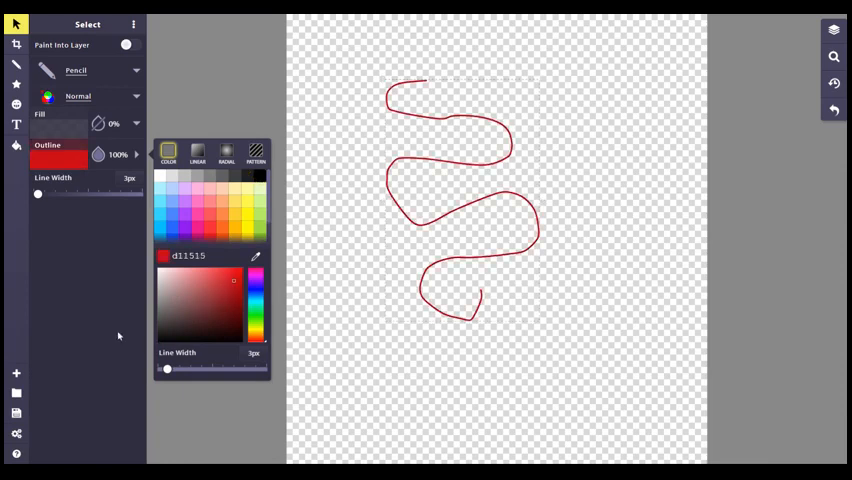
Step: Fill the red-outlined wavy shape with solid pink (ff79c2)
{"action": "left_click", "coordinate": [460, 200]}
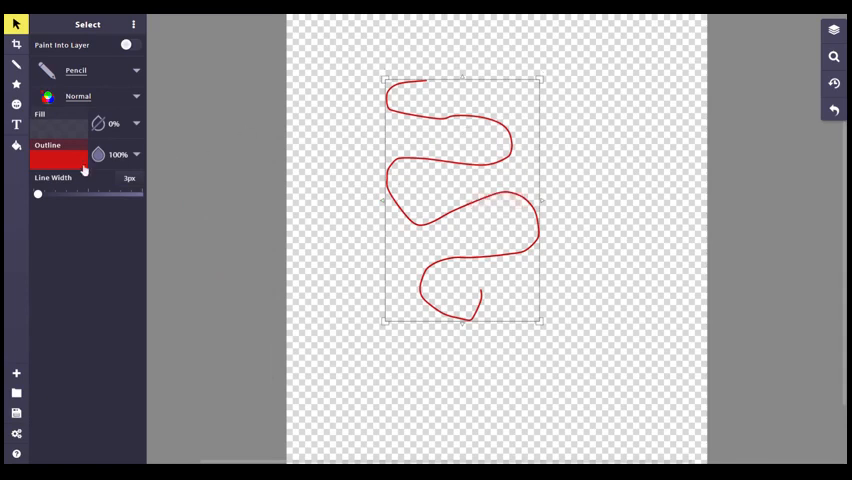
{"action": "left_click", "coordinate": [135, 123]}
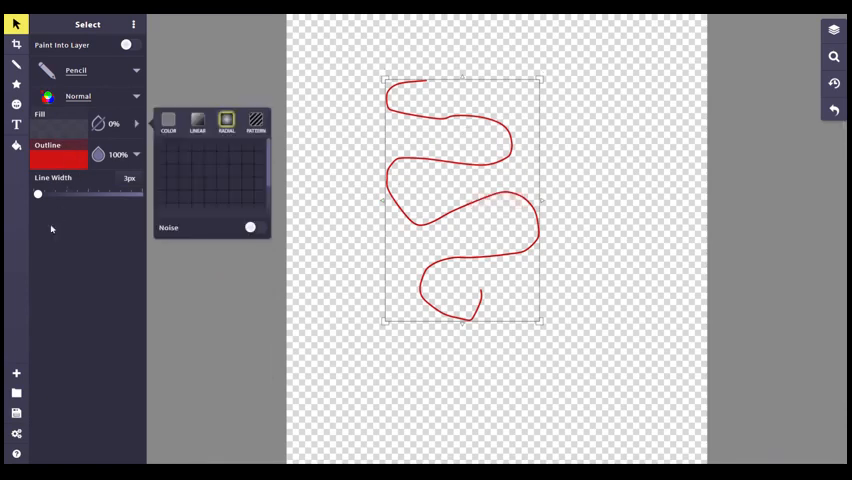
{"action": "left_click", "coordinate": [168, 124]}
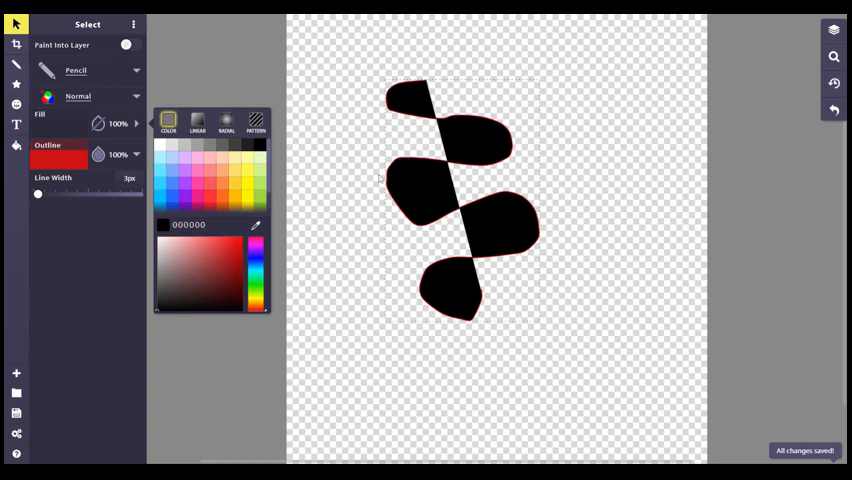
{"action": "mouse_move", "coordinate": [555, 220]}
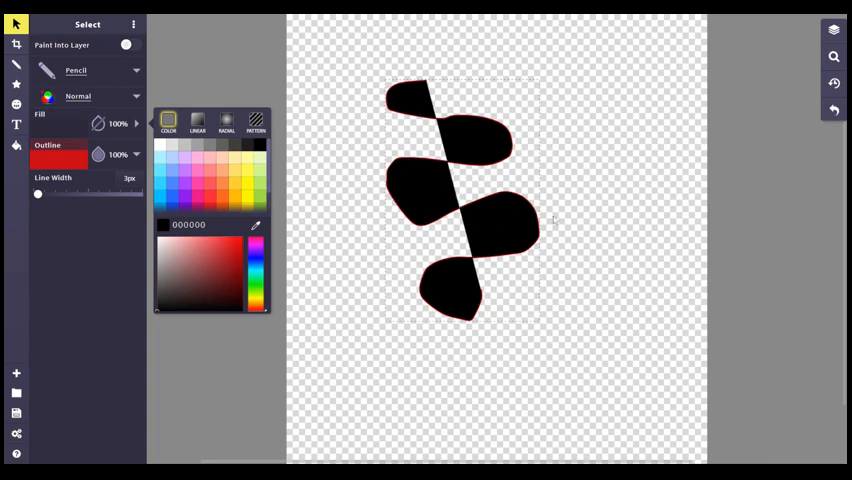
{"action": "mouse_move", "coordinate": [462, 205]}
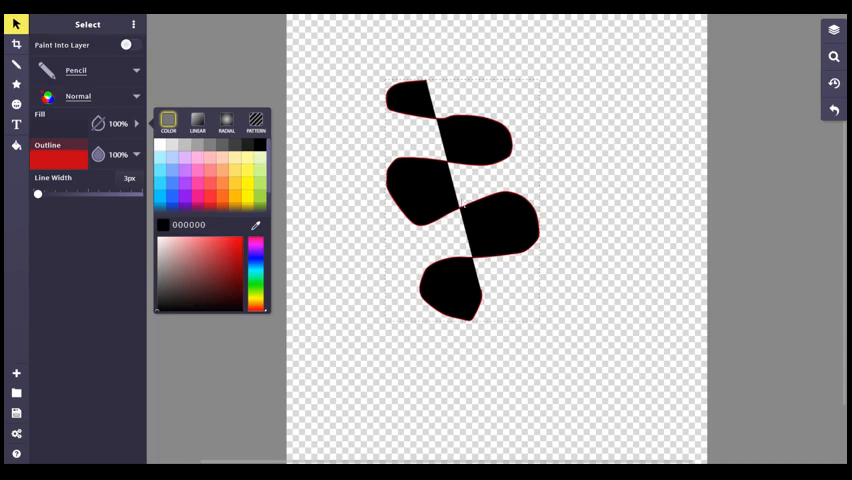
{"action": "mouse_move", "coordinate": [507, 313]}
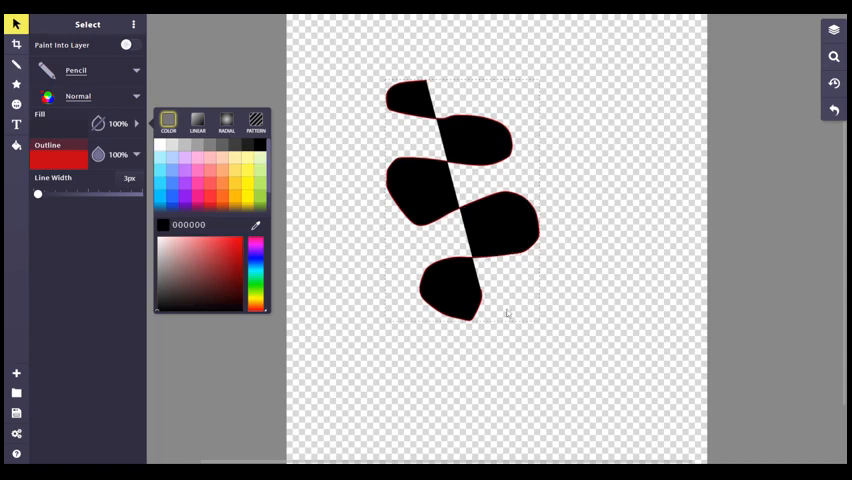
{"action": "mouse_move", "coordinate": [389, 313]}
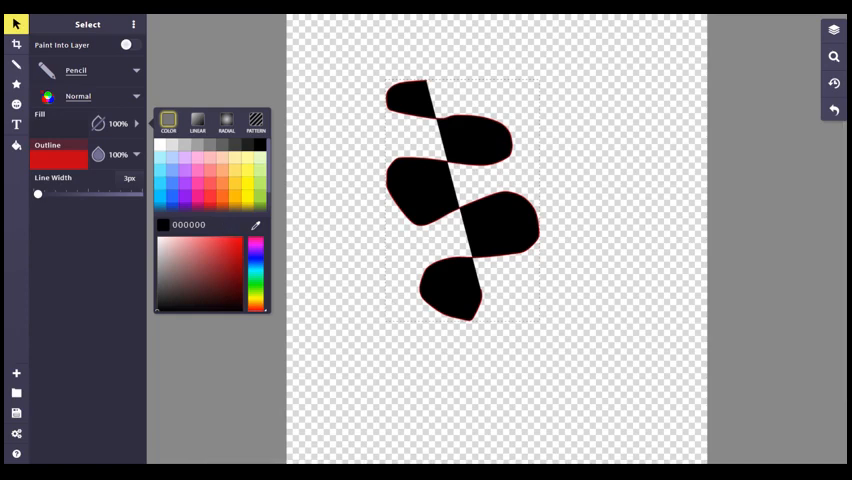
{"action": "mouse_move", "coordinate": [421, 202]}
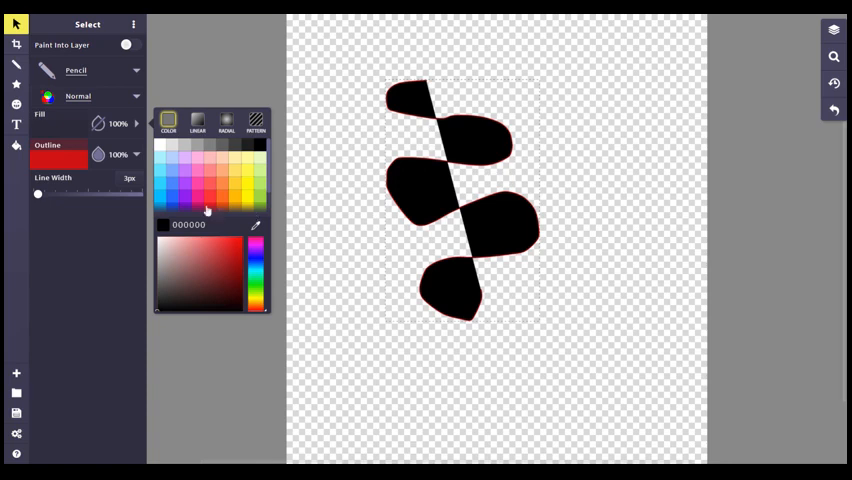
{"action": "left_click", "coordinate": [198, 170]}
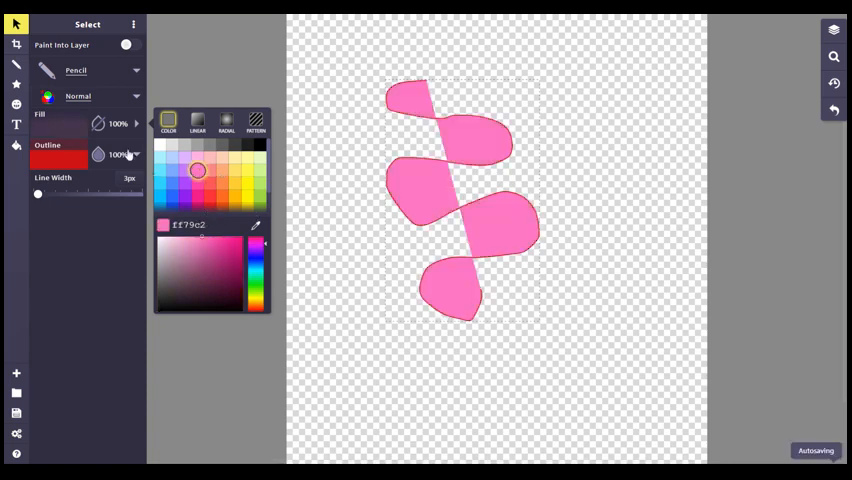
{"action": "mouse_move", "coordinate": [98, 123]}
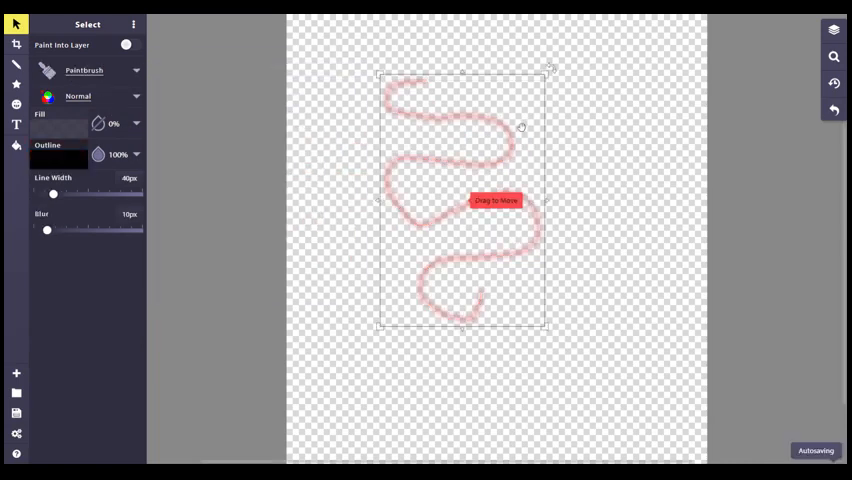
Step: Adjust a brush slider and pick another brush type, leaving a 17px red wavy stroke
{"action": "left_click_drag", "start_coordinate": [53, 193], "coordinate": [46, 193]}
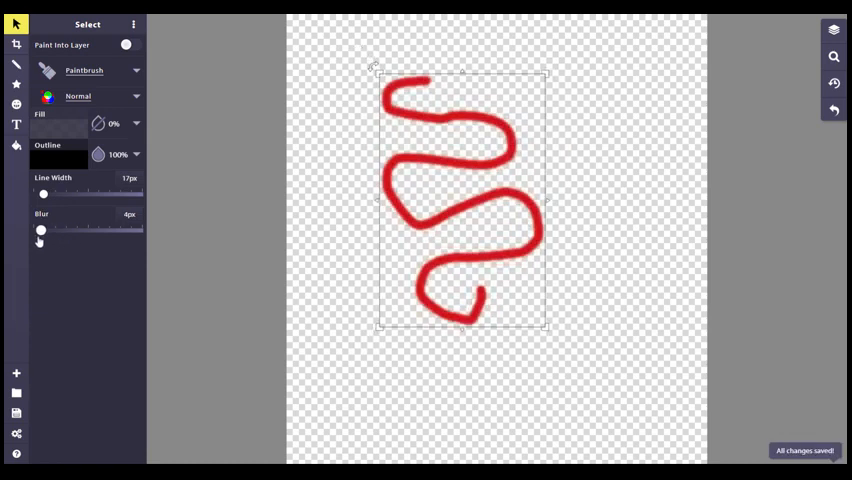
{"action": "left_click", "coordinate": [136, 71]}
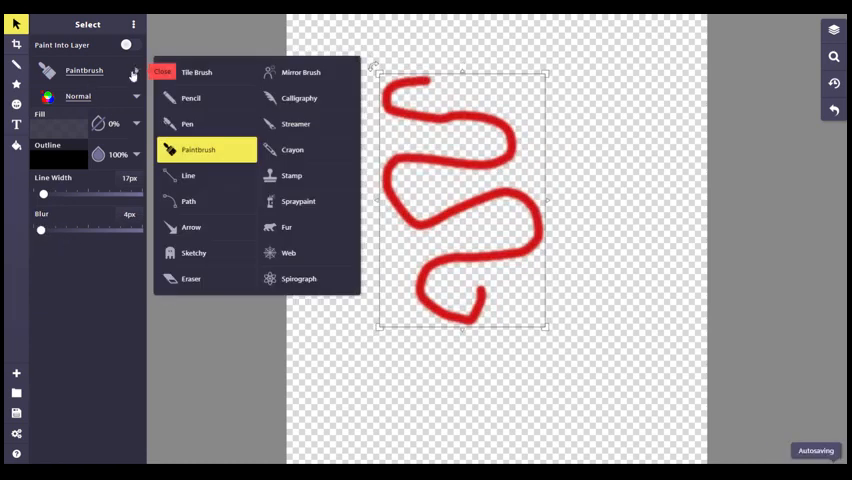
{"action": "left_click", "coordinate": [194, 252]}
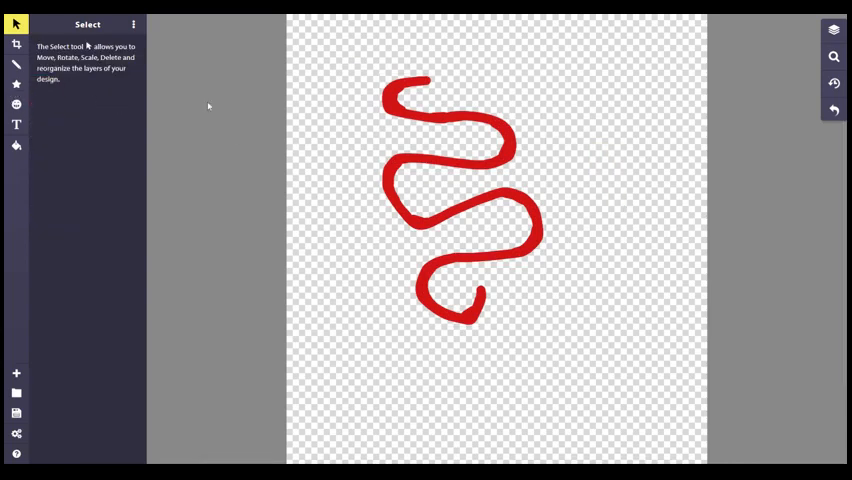
Step: Try the freehand and Line brushes, then add a pale blue gradient star over the red stroke
{"action": "left_click", "coordinate": [16, 64]}
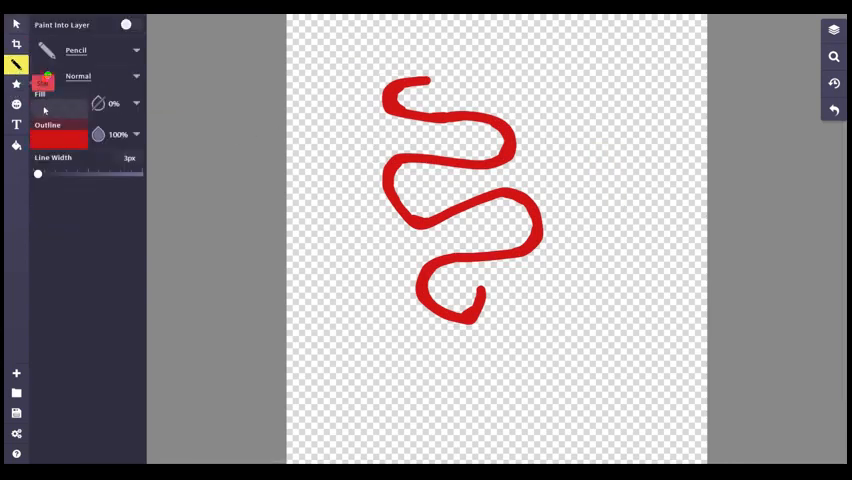
{"action": "left_click", "coordinate": [60, 138]}
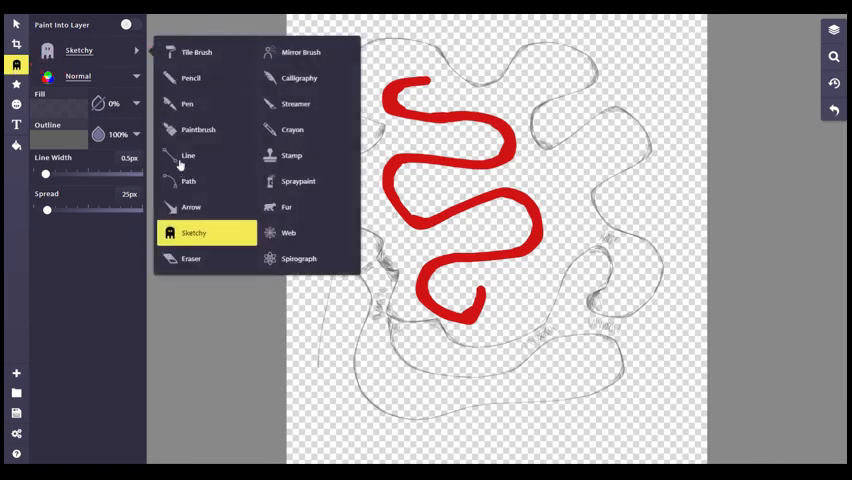
{"action": "left_click", "coordinate": [188, 155]}
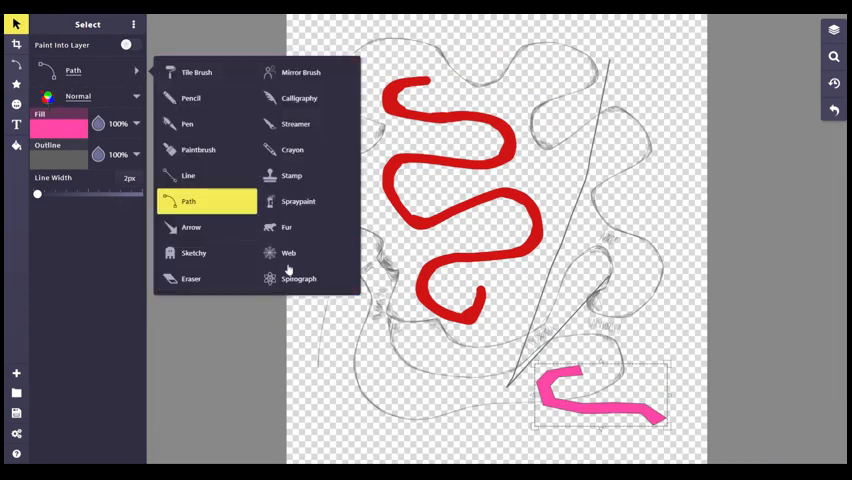
{"action": "left_click", "coordinate": [288, 252]}
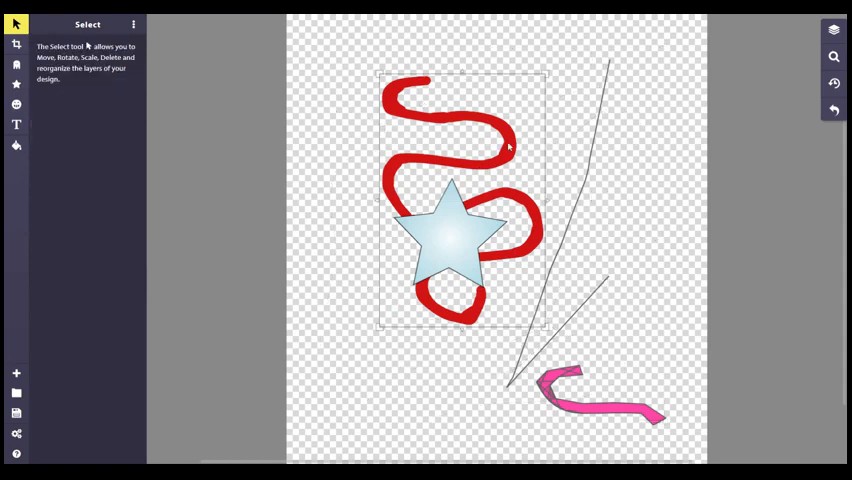
Step: Delete the other strokes, then select the pale blue star and scale it up
{"action": "key", "text": "Delete"}
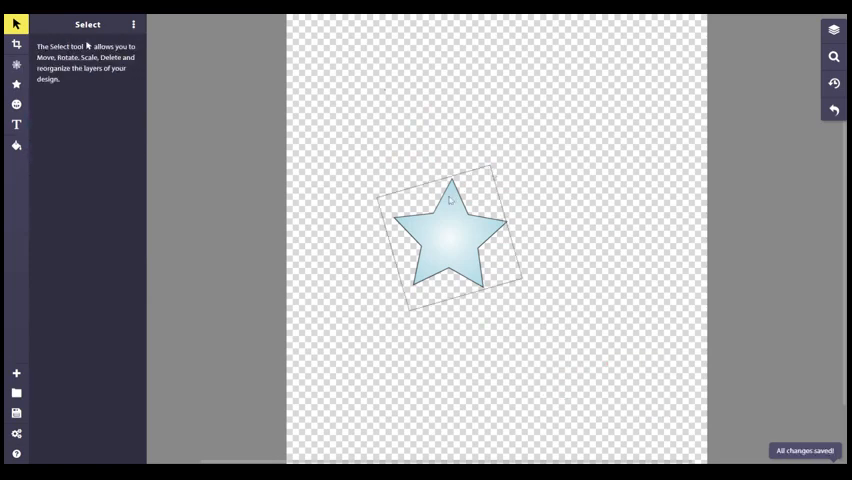
{"action": "left_click", "coordinate": [450, 235]}
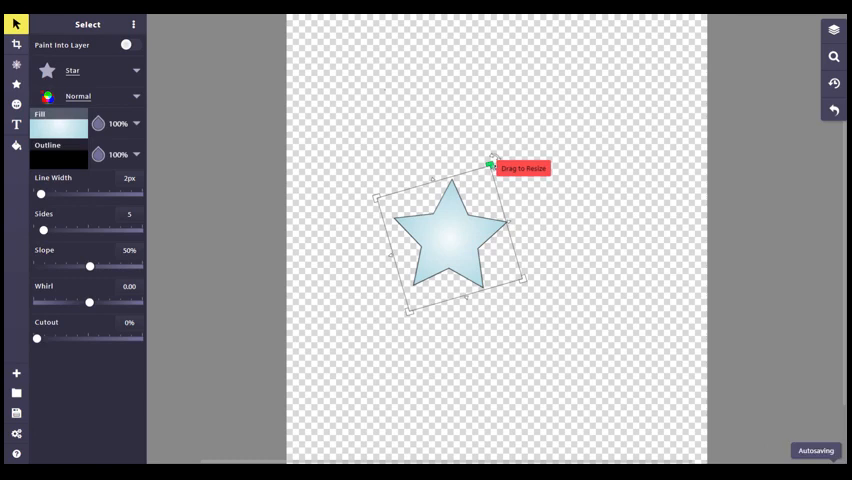
{"action": "left_click_drag", "start_coordinate": [490, 165], "coordinate": [565, 70]}
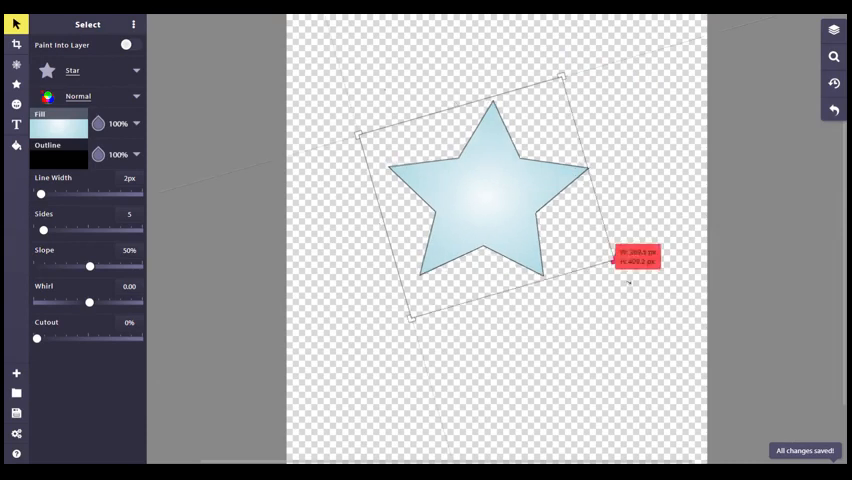
{"action": "left_click_drag", "start_coordinate": [628, 282], "coordinate": [542, 255]}
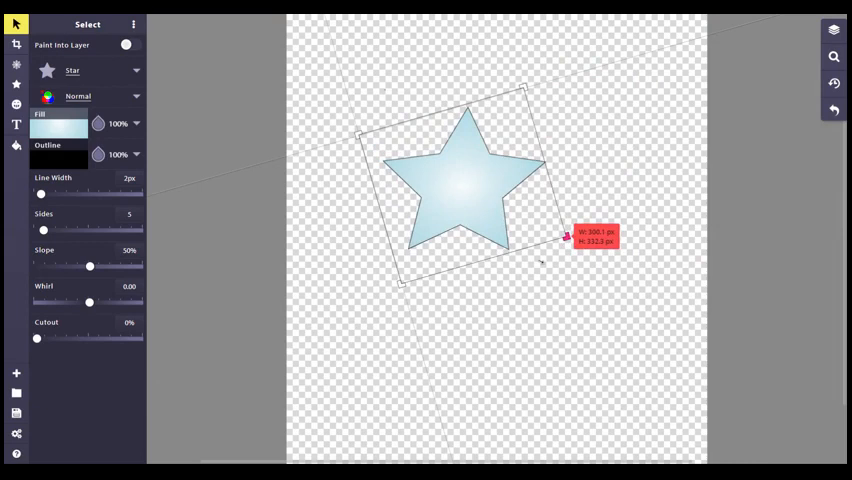
{"action": "left_click_drag", "start_coordinate": [565, 237], "coordinate": [543, 263]}
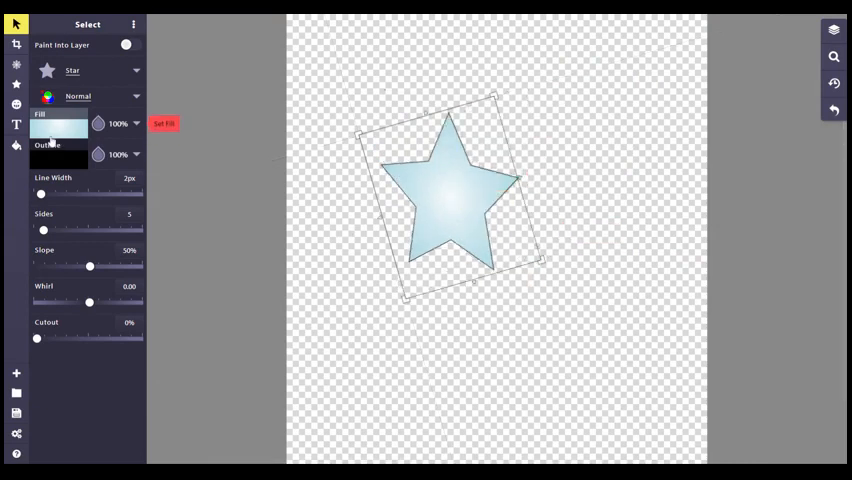
Step: Give the star a rainbow radial gradient fill and a 23px dark maroon (2f0a0a) outline
{"action": "left_click", "coordinate": [58, 128]}
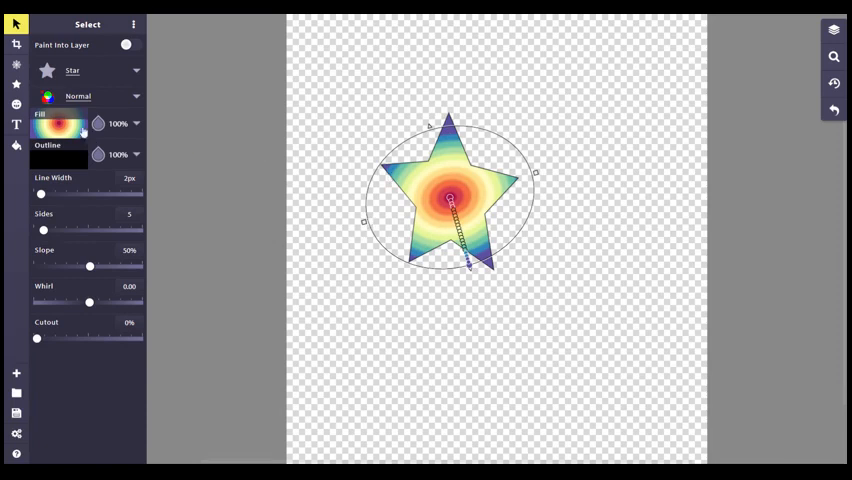
{"action": "left_click", "coordinate": [57, 160]}
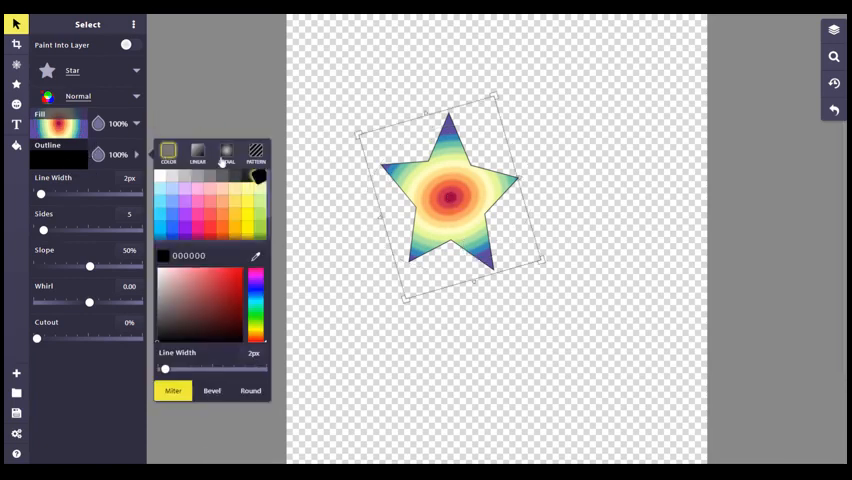
{"action": "left_click", "coordinate": [225, 327]}
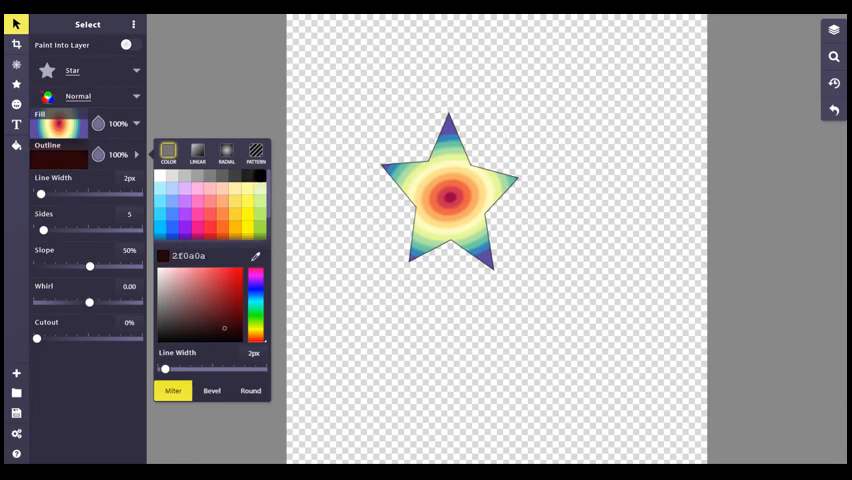
{"action": "left_click_drag", "start_coordinate": [165, 369], "coordinate": [207, 369]}
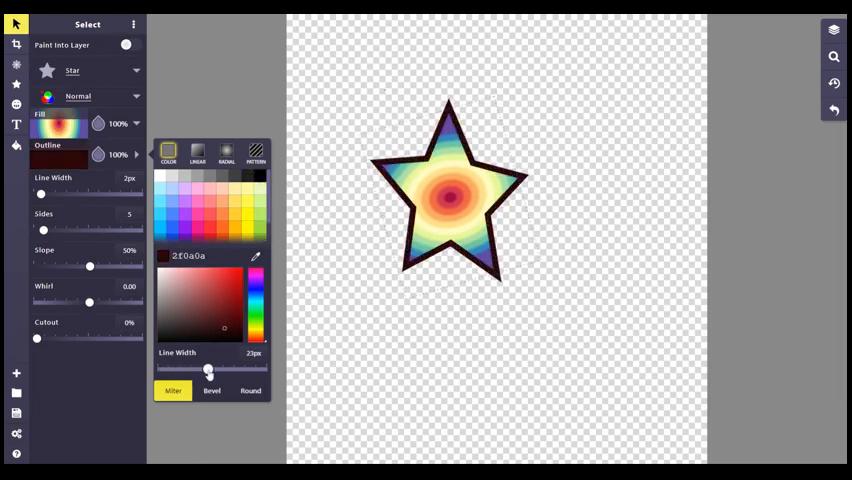
{"action": "left_click_drag", "start_coordinate": [205, 370], "coordinate": [209, 370]}
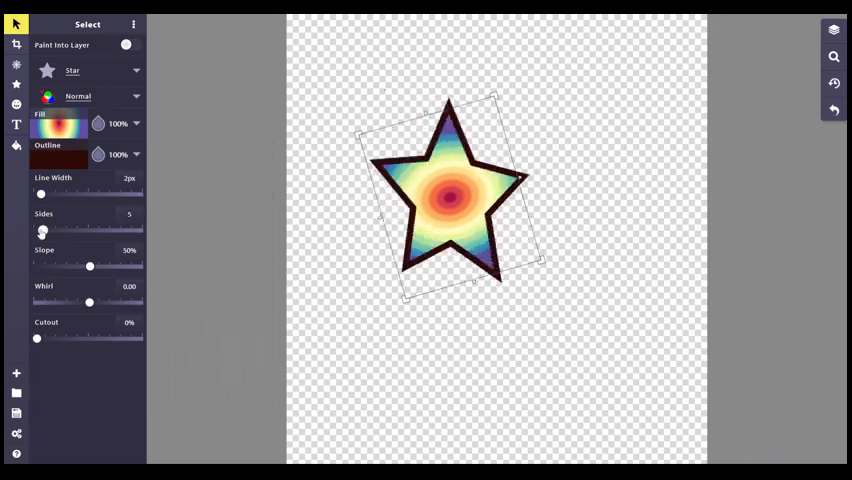
Step: Give the star 11 points and set the point slope to 42%
{"action": "left_click_drag", "start_coordinate": [43, 231], "coordinate": [55, 231]}
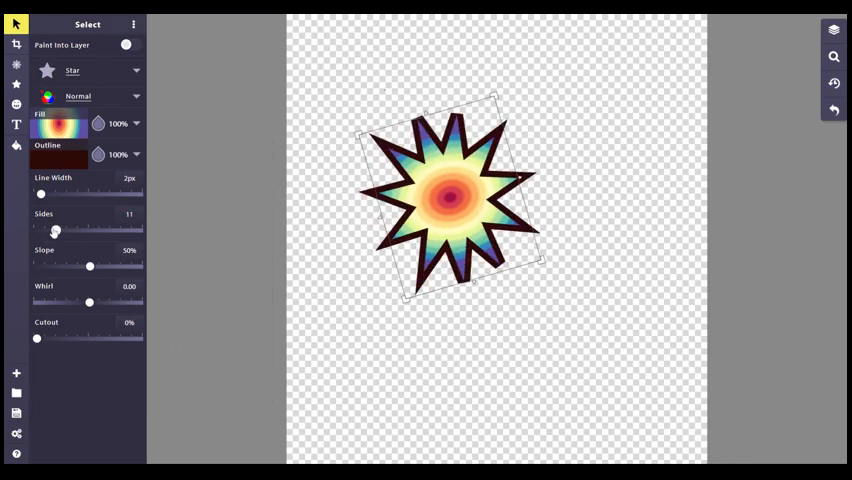
{"action": "left_click_drag", "start_coordinate": [41, 193], "coordinate": [86, 193]}
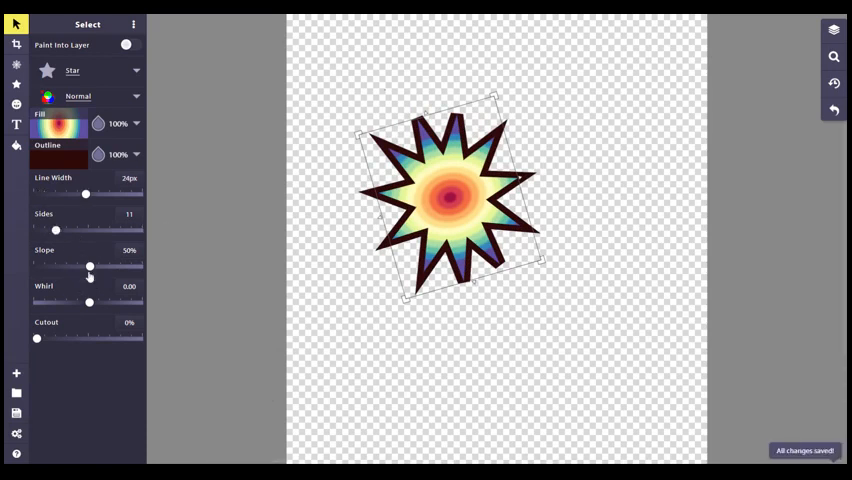
{"action": "left_click_drag", "start_coordinate": [90, 267], "coordinate": [117, 267]}
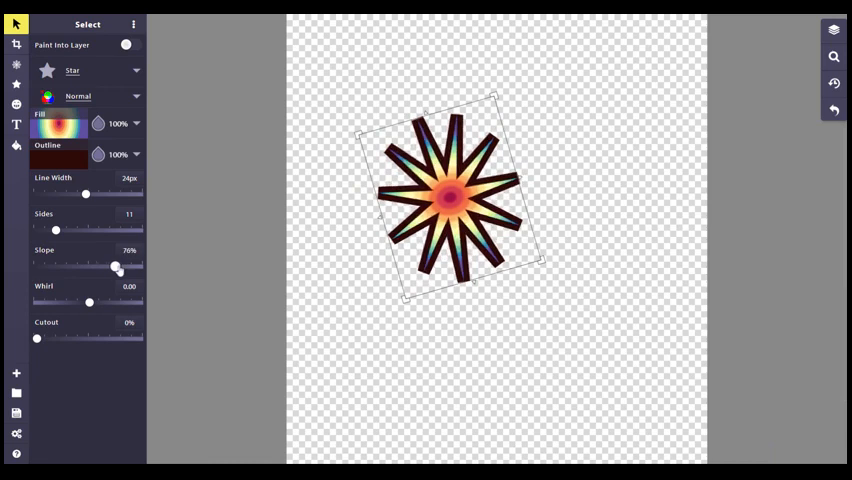
{"action": "left_click_drag", "start_coordinate": [117, 267], "coordinate": [83, 267]}
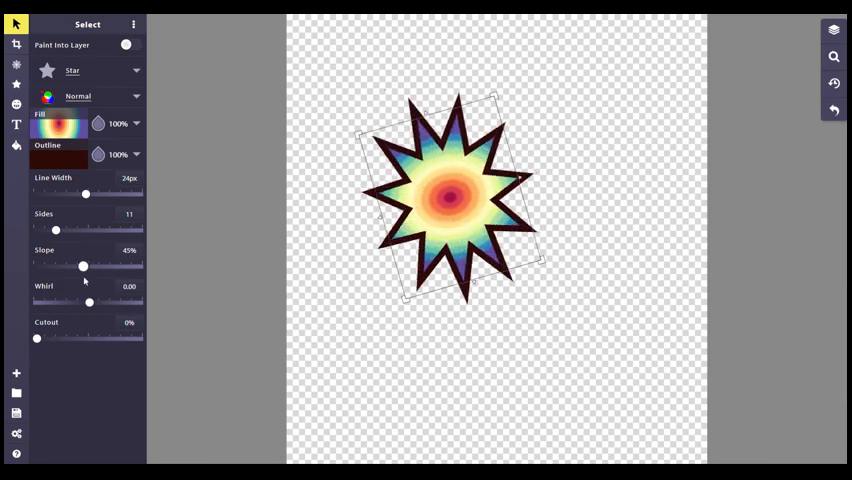
{"action": "left_click_drag", "start_coordinate": [83, 266], "coordinate": [78, 266]}
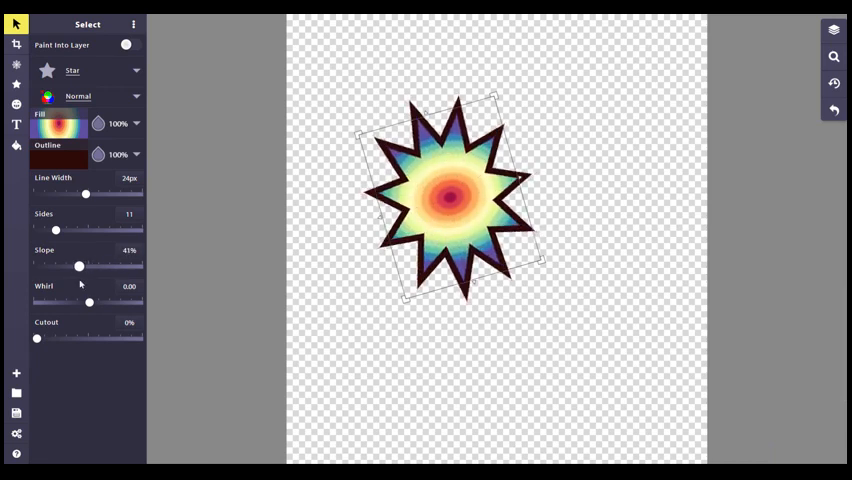
Step: Set Whirl to 0.04 for nearly straight tips and raise Cutout to about 70%
{"action": "left_click_drag", "start_coordinate": [89, 301], "coordinate": [75, 301]}
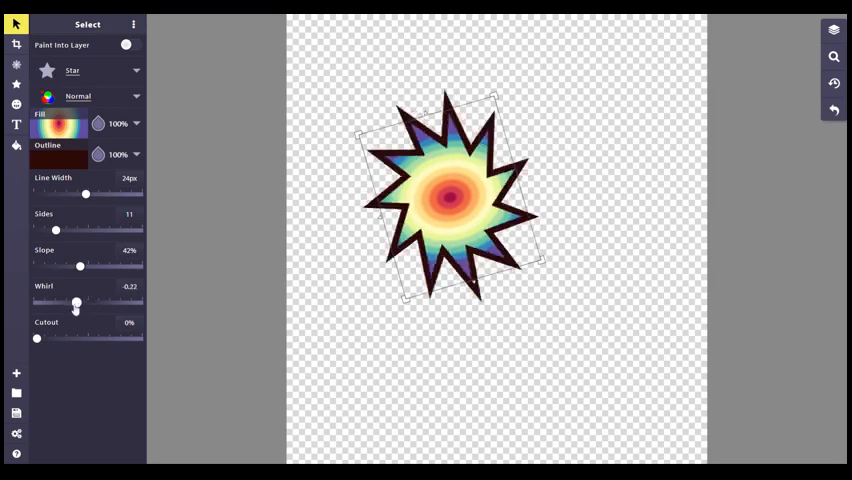
{"action": "left_click_drag", "start_coordinate": [75, 302], "coordinate": [98, 302]}
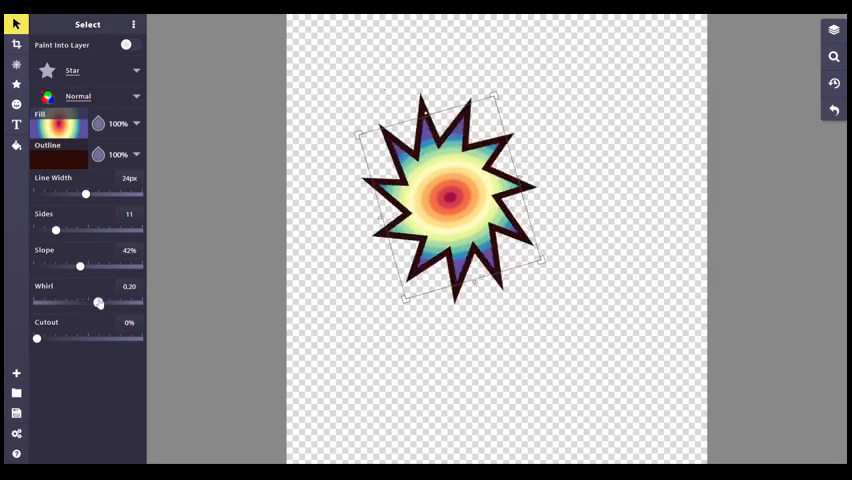
{"action": "left_click_drag", "start_coordinate": [98, 301], "coordinate": [87, 301]}
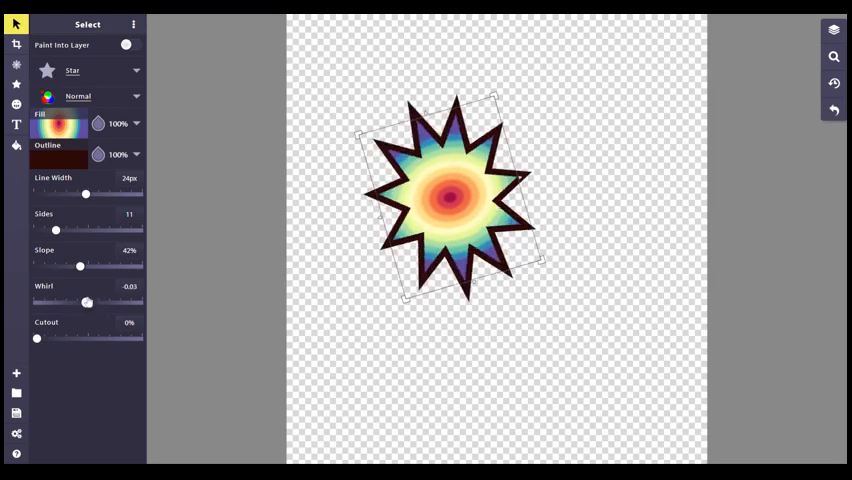
{"action": "left_click_drag", "start_coordinate": [86, 301], "coordinate": [90, 301]}
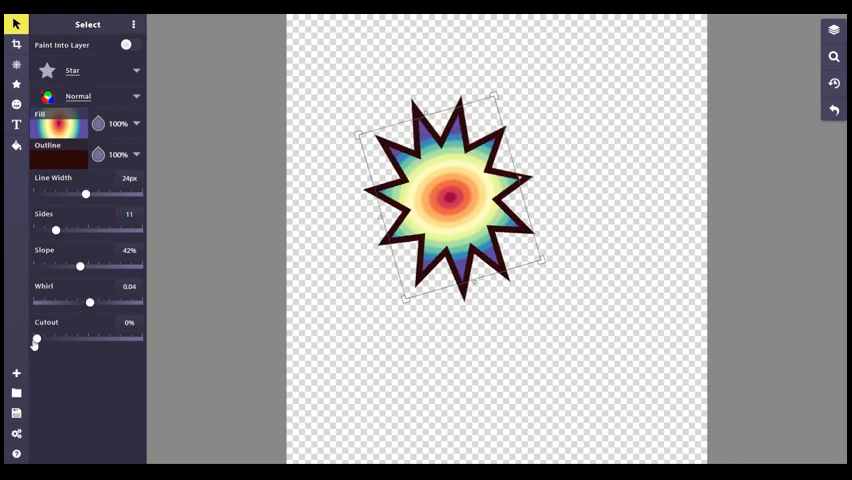
{"action": "left_click_drag", "start_coordinate": [36, 338], "coordinate": [104, 338]}
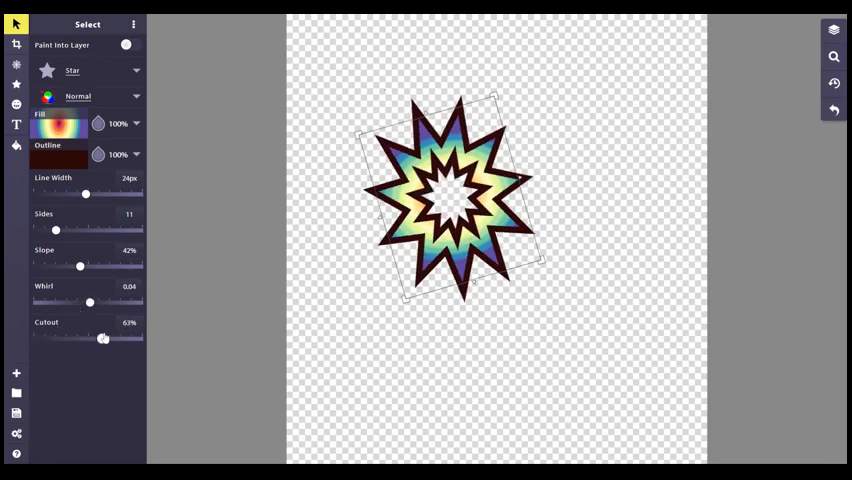
{"action": "left_click_drag", "start_coordinate": [103, 338], "coordinate": [108, 338]}
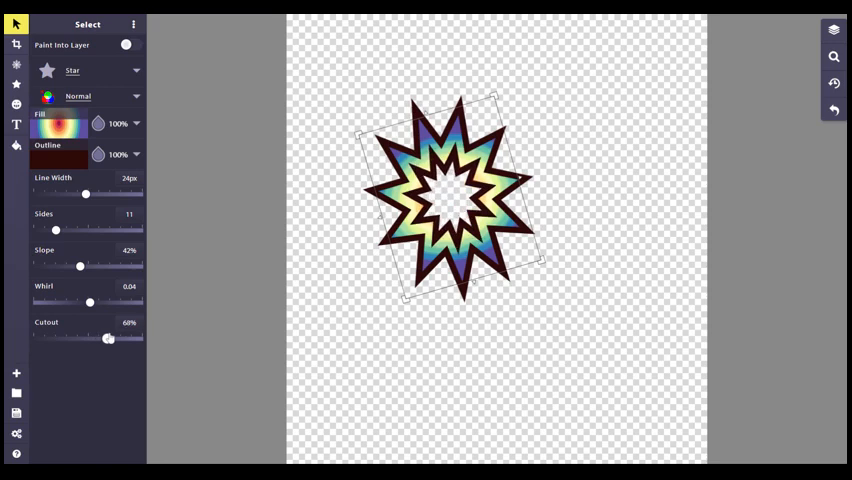
{"action": "left_click_drag", "start_coordinate": [108, 338], "coordinate": [114, 338]}
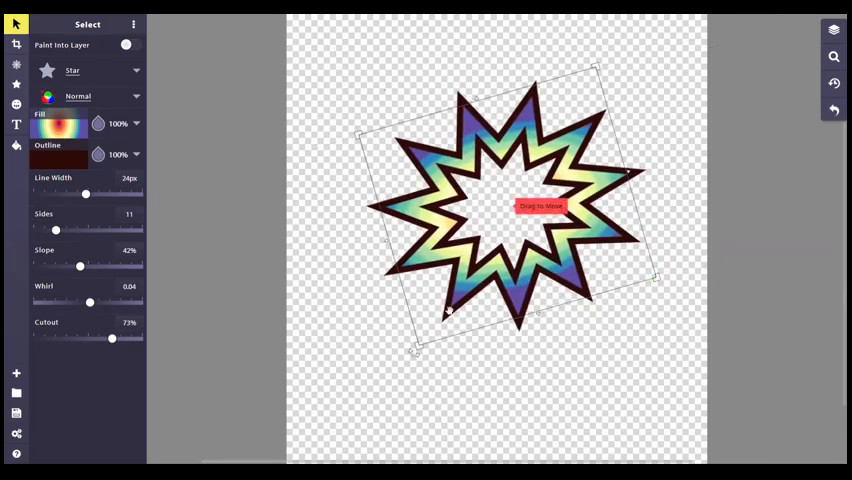
Step: Scale the hollow 11-point star up so it fills much of the canvas
{"action": "left_click_drag", "start_coordinate": [450, 310], "coordinate": [397, 362]}
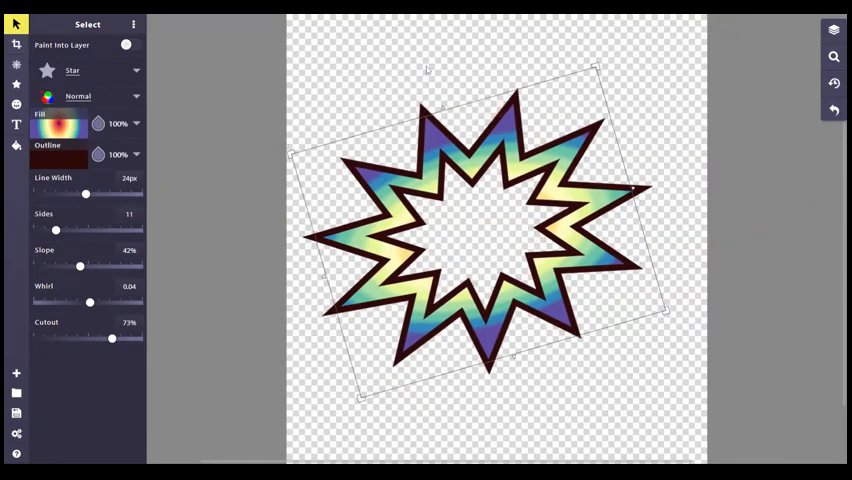
{"action": "mouse_move", "coordinate": [369, 36]}
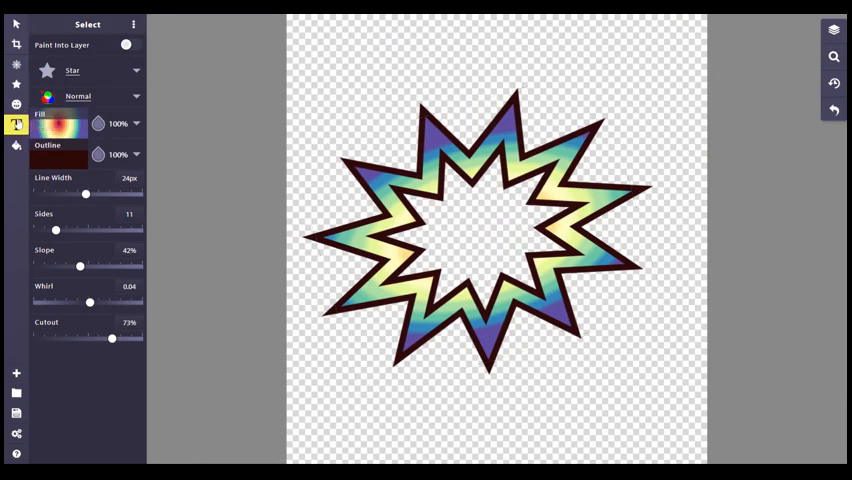
Step: Add a text box reading 'Type in your text' above the star
{"action": "left_click", "coordinate": [16, 124]}
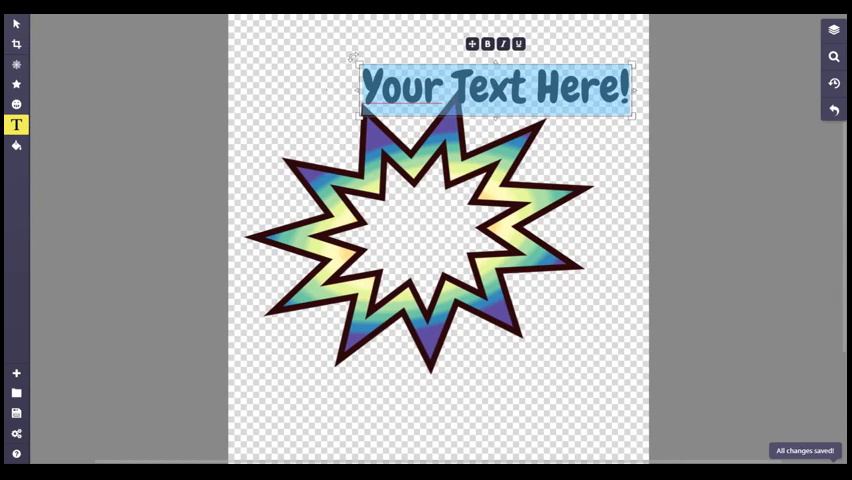
{"action": "type", "text": "Type in yo"}
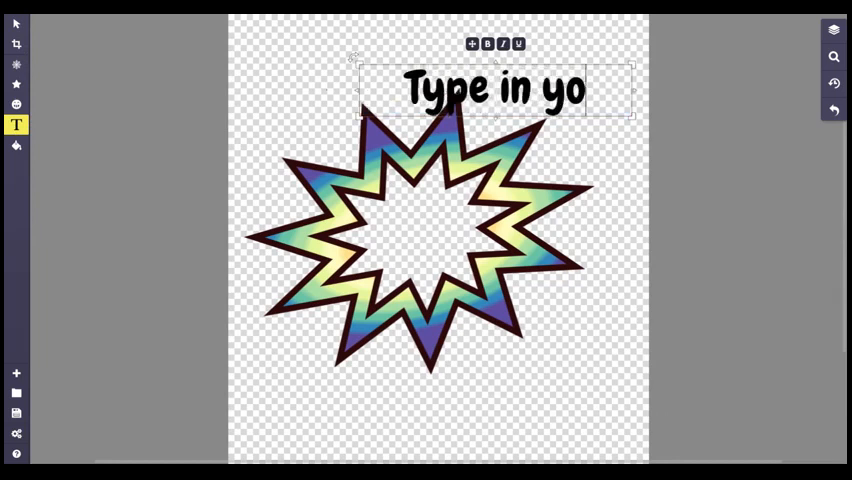
{"action": "type", "text": "ur text"}
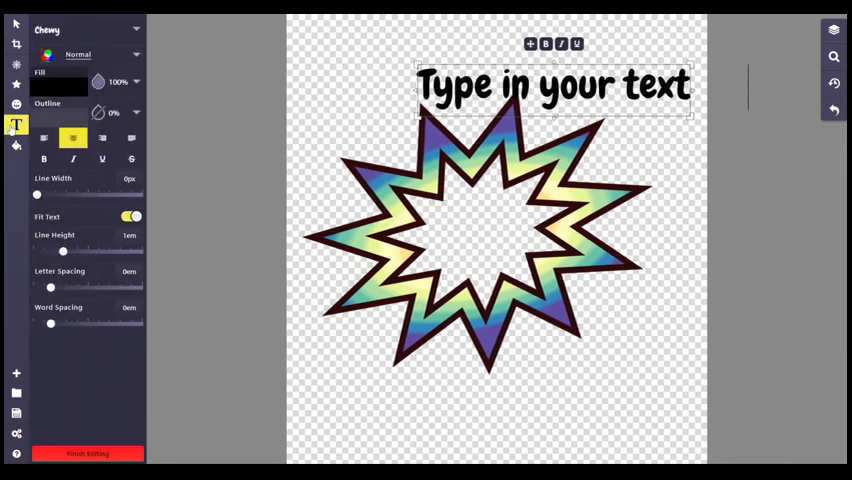
Step: Set line height to 1.22em, letter spacing to 0.1em, and word spacing near -0.02em
{"action": "left_click_drag", "start_coordinate": [62, 252], "coordinate": [65, 252]}
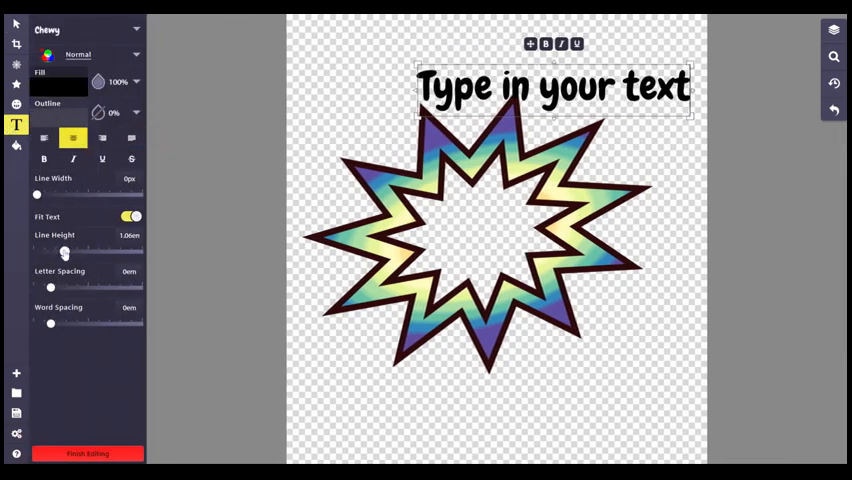
{"action": "left_click_drag", "start_coordinate": [66, 252], "coordinate": [78, 252]}
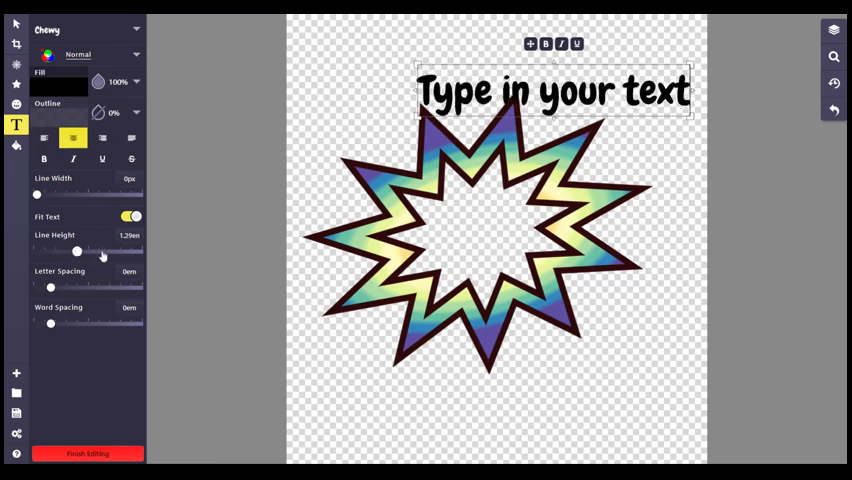
{"action": "left_click_drag", "start_coordinate": [75, 252], "coordinate": [80, 252]}
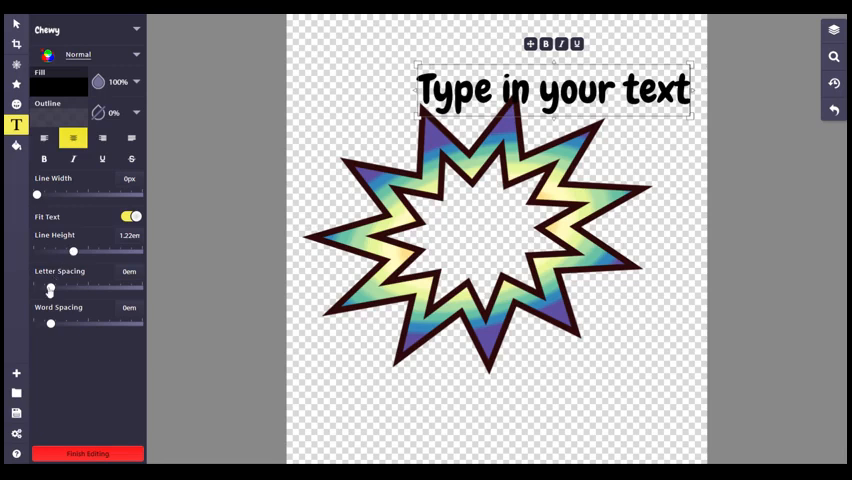
{"action": "left_click_drag", "start_coordinate": [51, 288], "coordinate": [64, 288]}
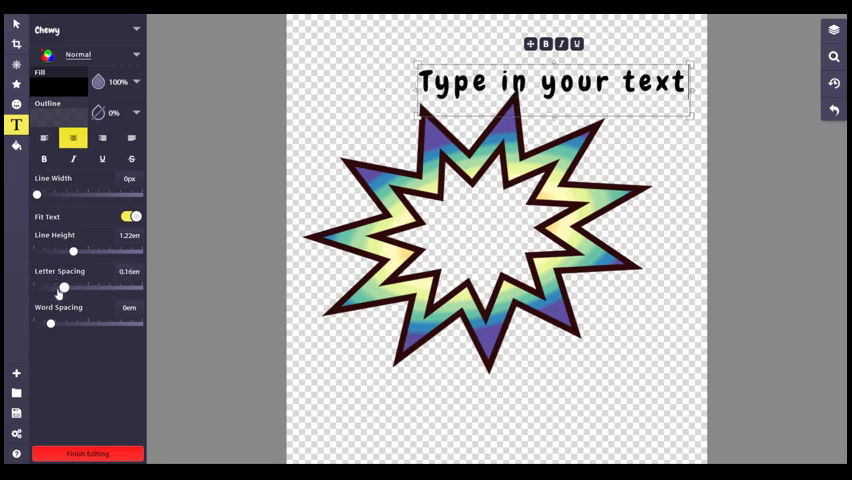
{"action": "left_click_drag", "start_coordinate": [63, 287], "coordinate": [46, 287]}
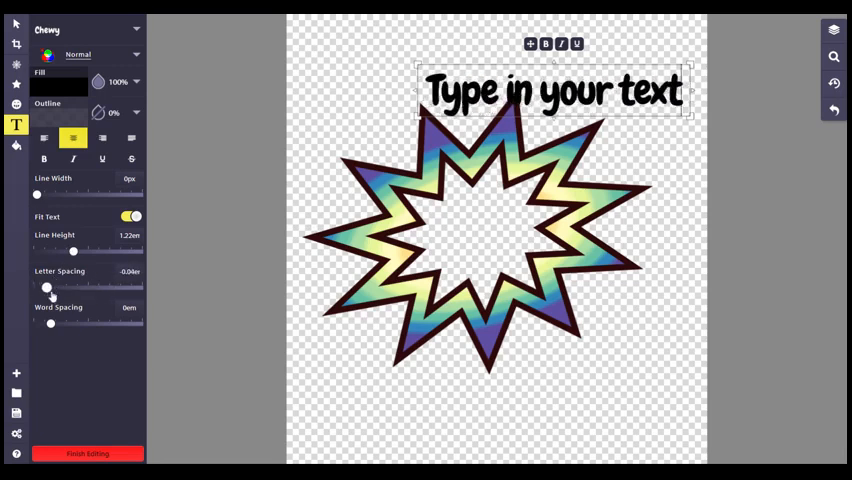
{"action": "left_click_drag", "start_coordinate": [42, 287], "coordinate": [67, 287]}
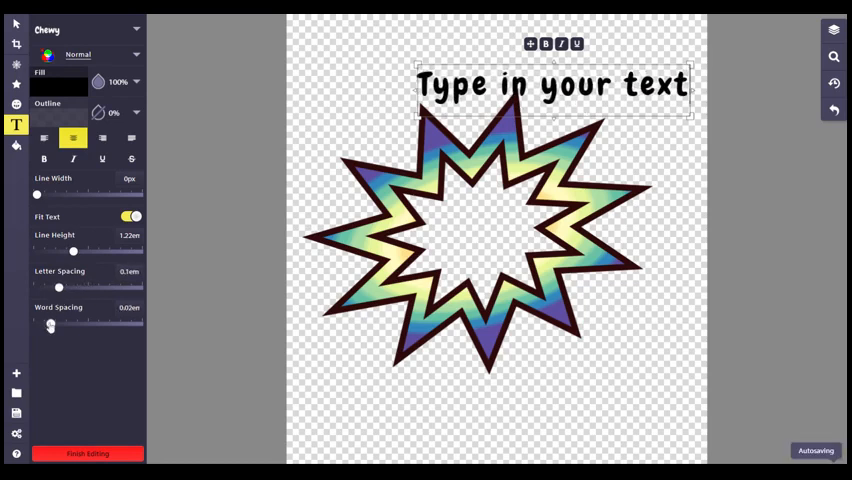
{"action": "left_click_drag", "start_coordinate": [58, 326], "coordinate": [78, 326]}
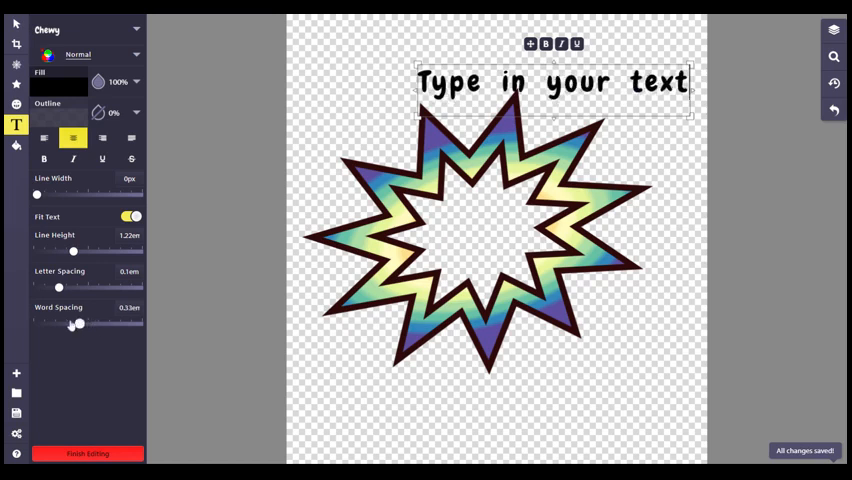
{"action": "left_click_drag", "start_coordinate": [78, 324], "coordinate": [48, 324]}
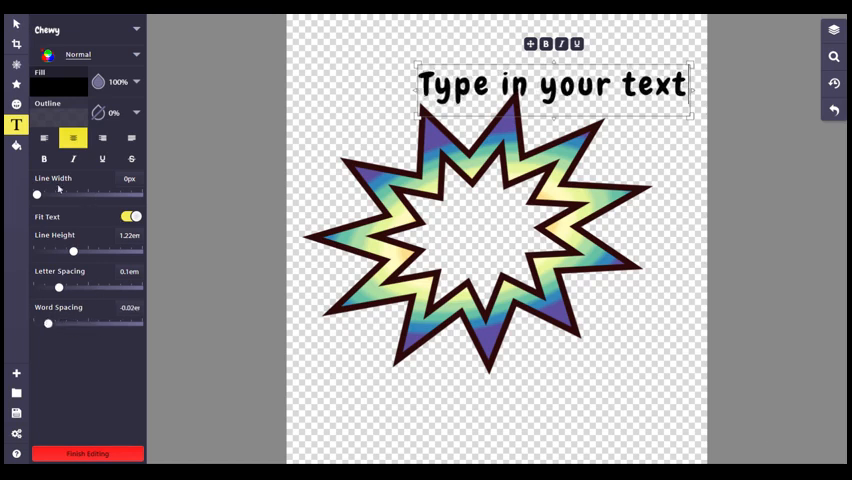
Step: Give the text a 7.5px outline and set its font to Bubblegum Sans
{"action": "left_click_drag", "start_coordinate": [38, 194], "coordinate": [60, 194]}
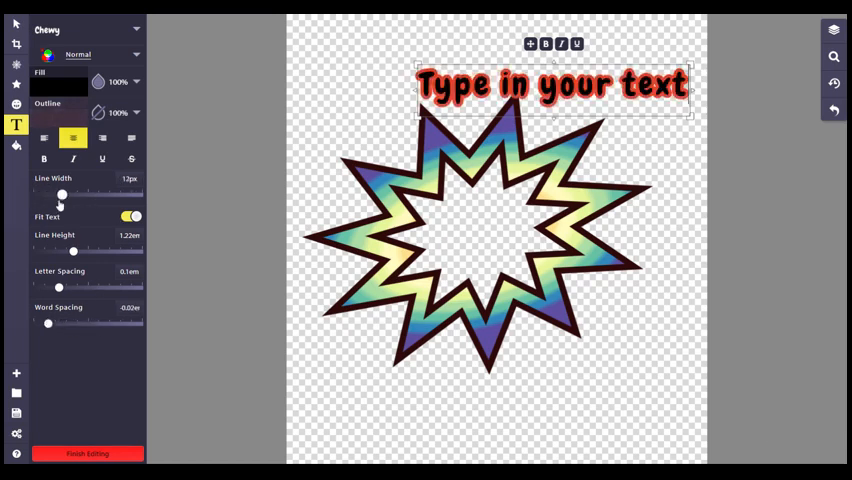
{"action": "left_click_drag", "start_coordinate": [60, 194], "coordinate": [52, 194]}
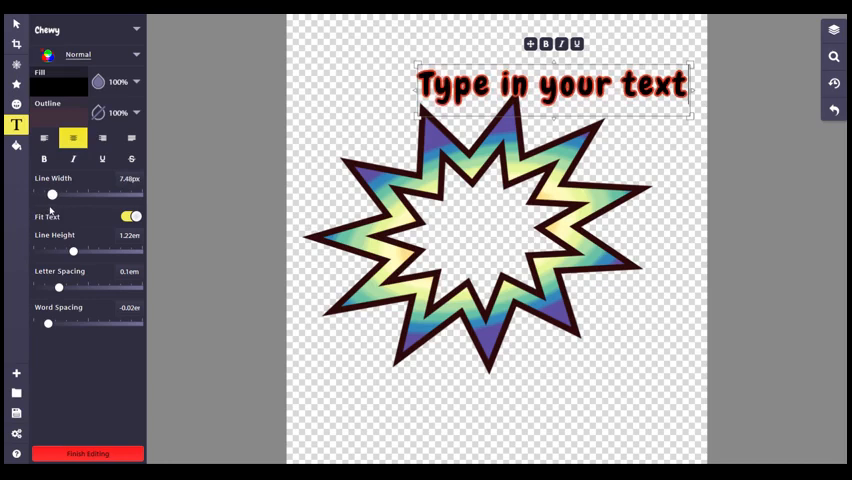
{"action": "mouse_move", "coordinate": [58, 86]}
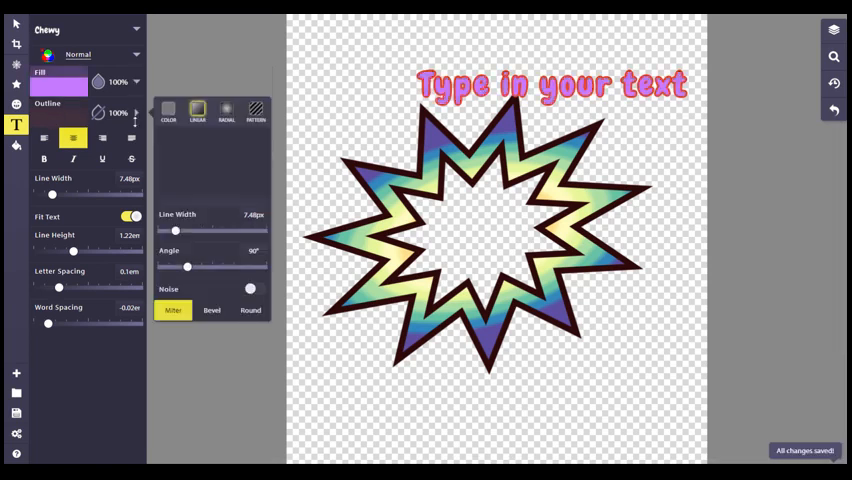
{"action": "left_click", "coordinate": [169, 112]}
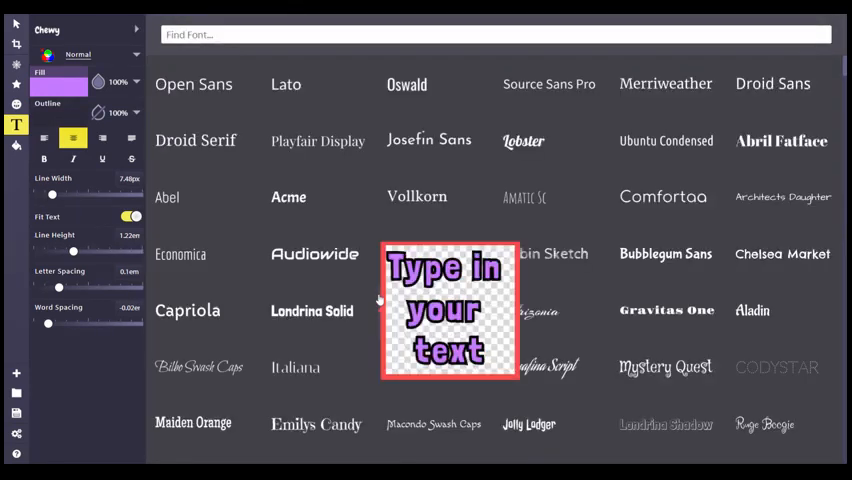
{"action": "left_click", "coordinate": [665, 253]}
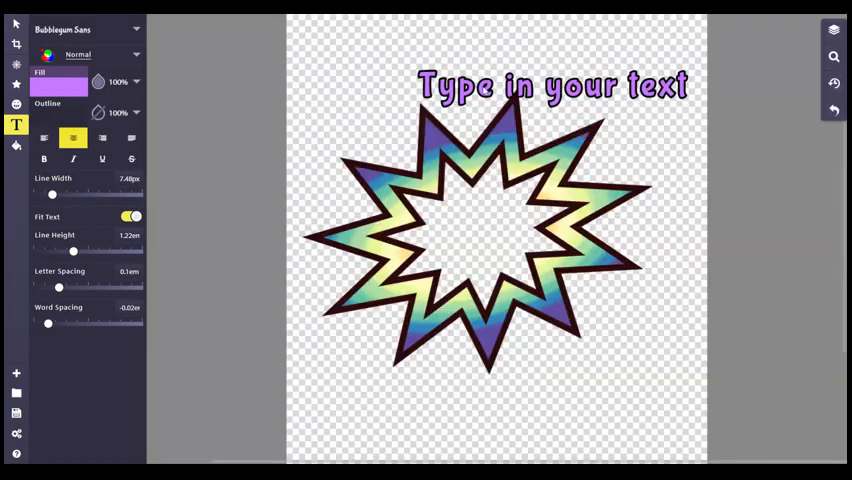
{"action": "left_click", "coordinate": [16, 23]}
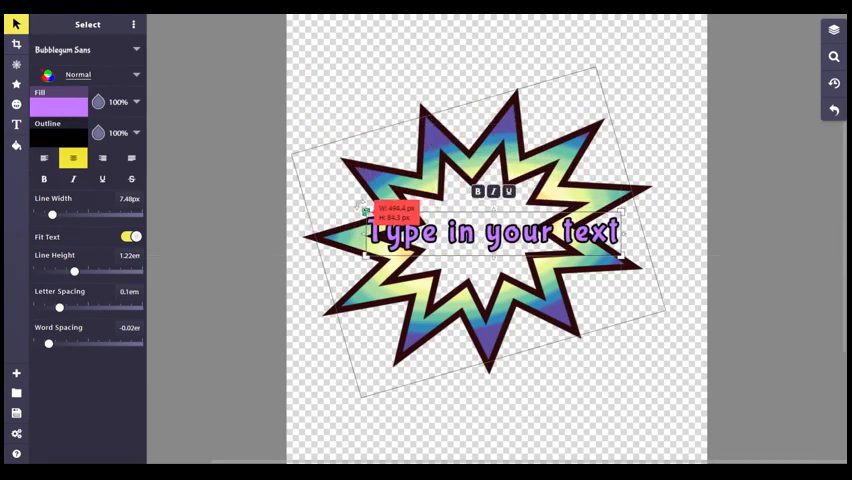
Step: Settle the purple text across the middle of the star and deselect it
{"action": "left_click", "coordinate": [545, 396]}
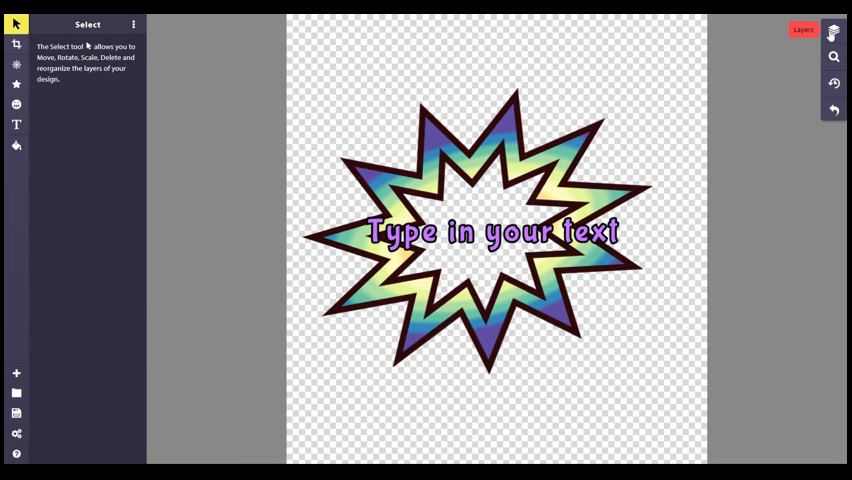
Step: Reorder layers so Fancy Text is above the star, and fill the Background with #ffbcbc
{"action": "left_click", "coordinate": [803, 29]}
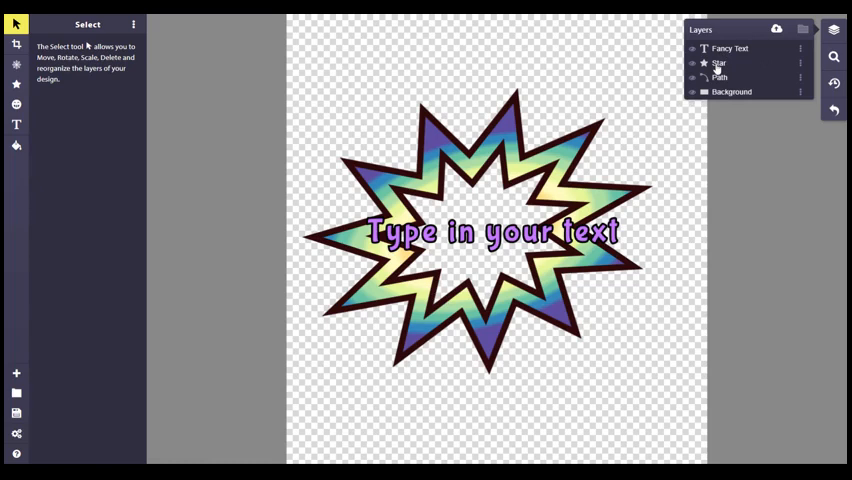
{"action": "left_click", "coordinate": [717, 62]}
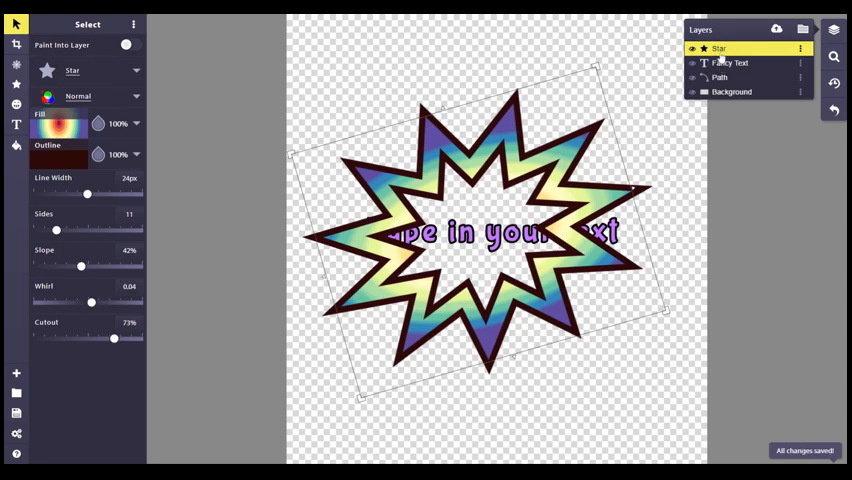
{"action": "left_click", "coordinate": [731, 63]}
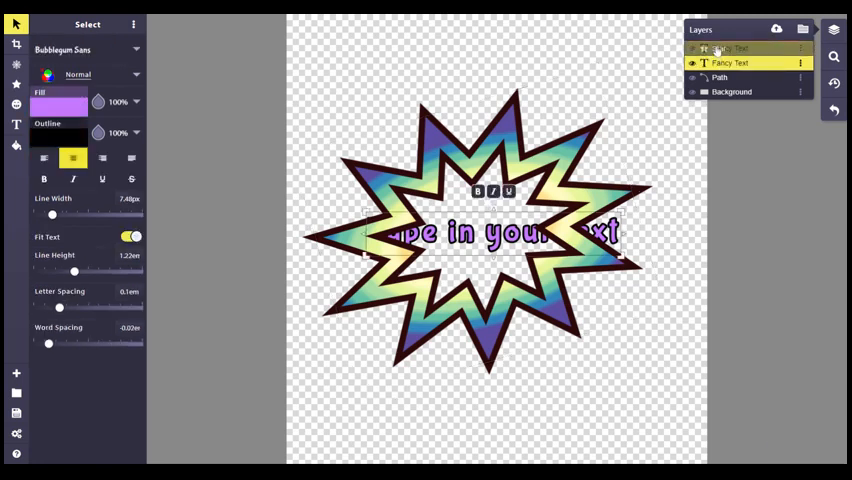
{"action": "left_click", "coordinate": [730, 48]}
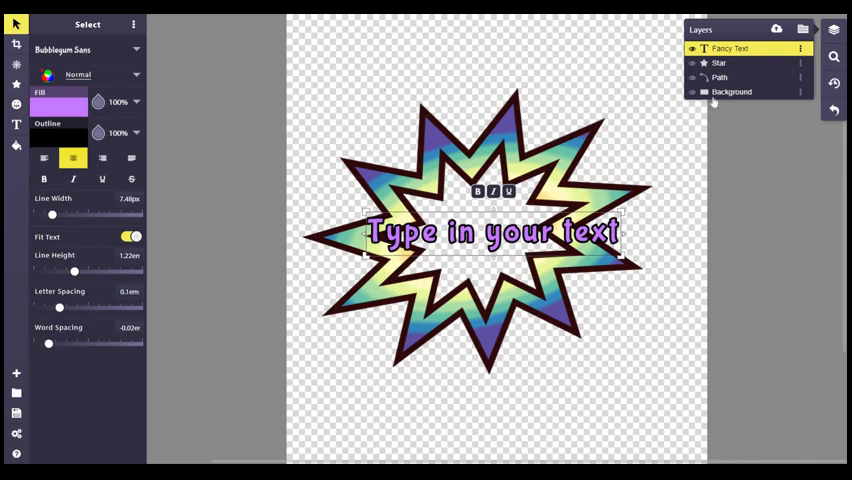
{"action": "left_click", "coordinate": [732, 91]}
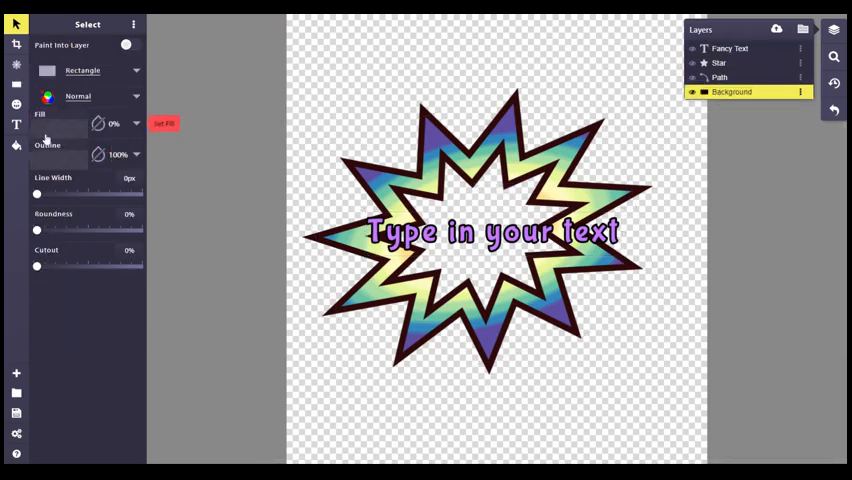
{"action": "left_click", "coordinate": [60, 123]}
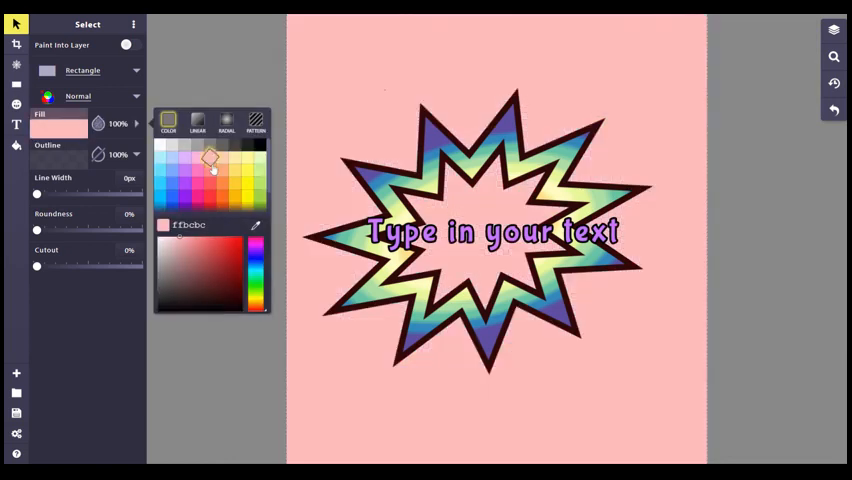